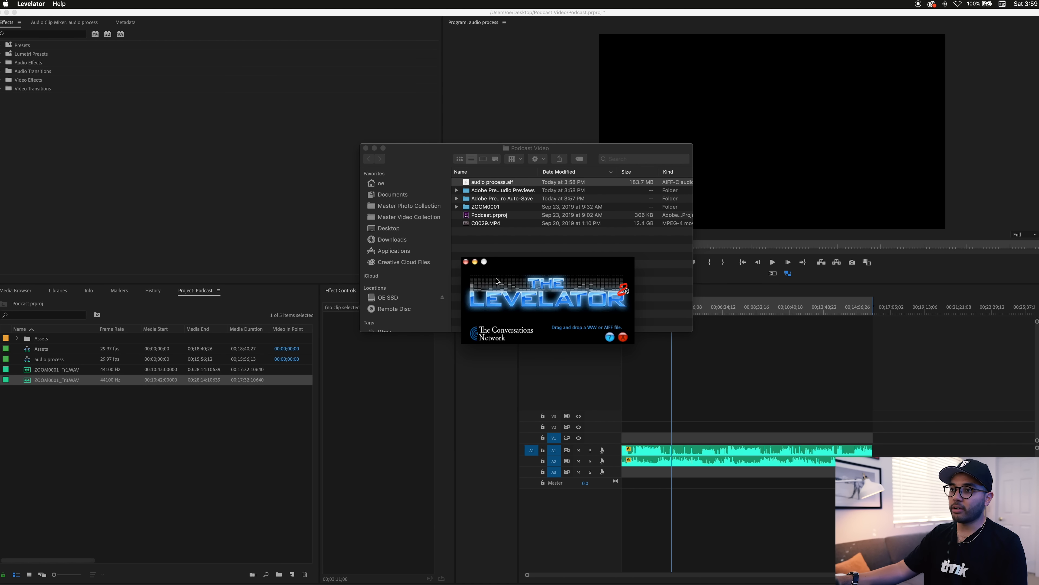
{"action": "mouse_move", "coordinate": [490, 221]}
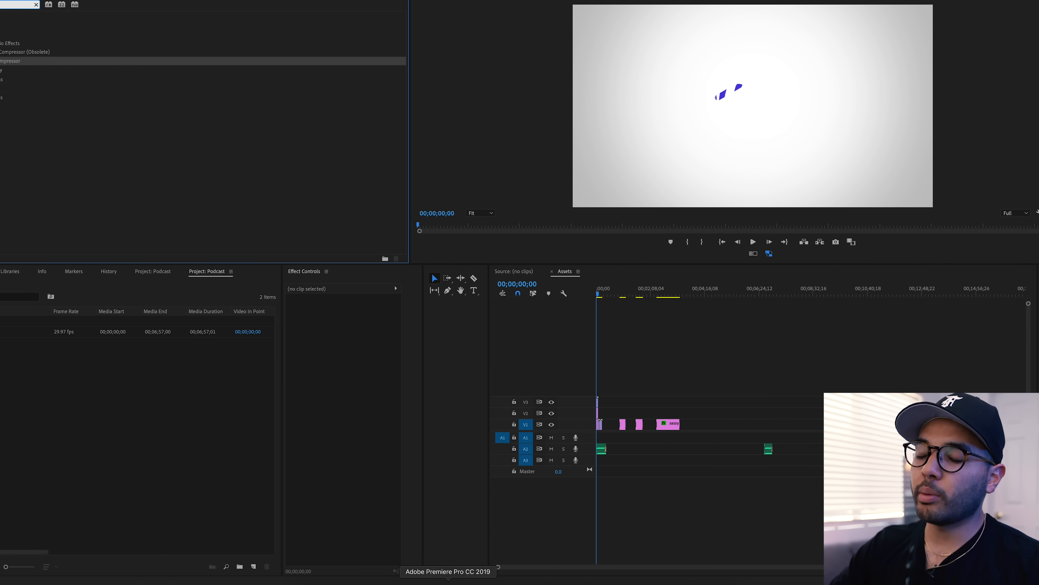
{"action": "mouse_move", "coordinate": [572, 361]}
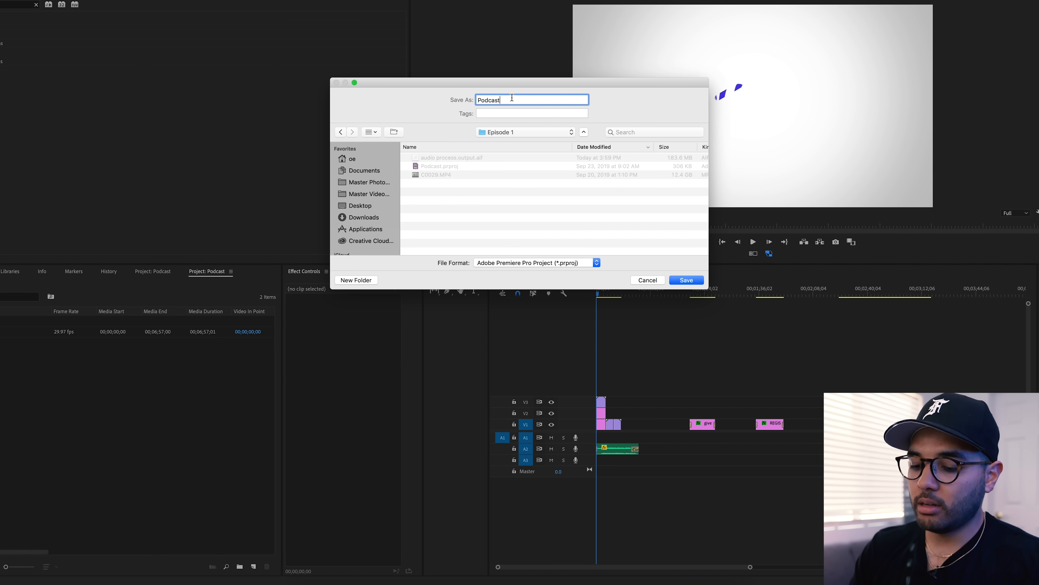
Save the project as Podcast New Month in the Episode 1 folder.
{"action": "type", "text": "New Month"}
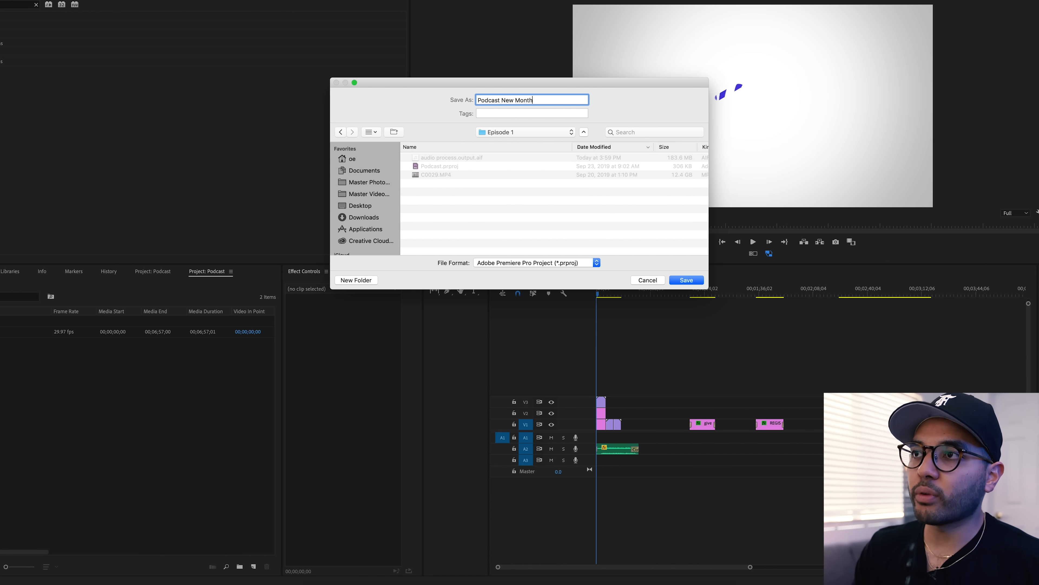
{"action": "left_click", "coordinate": [686, 280]}
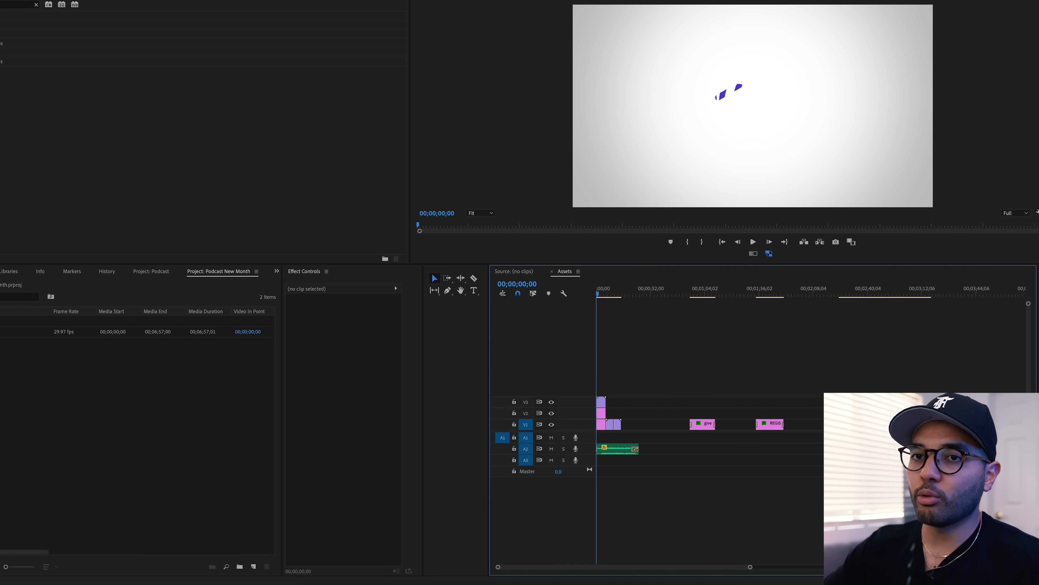
{"action": "mouse_move", "coordinate": [109, 396]}
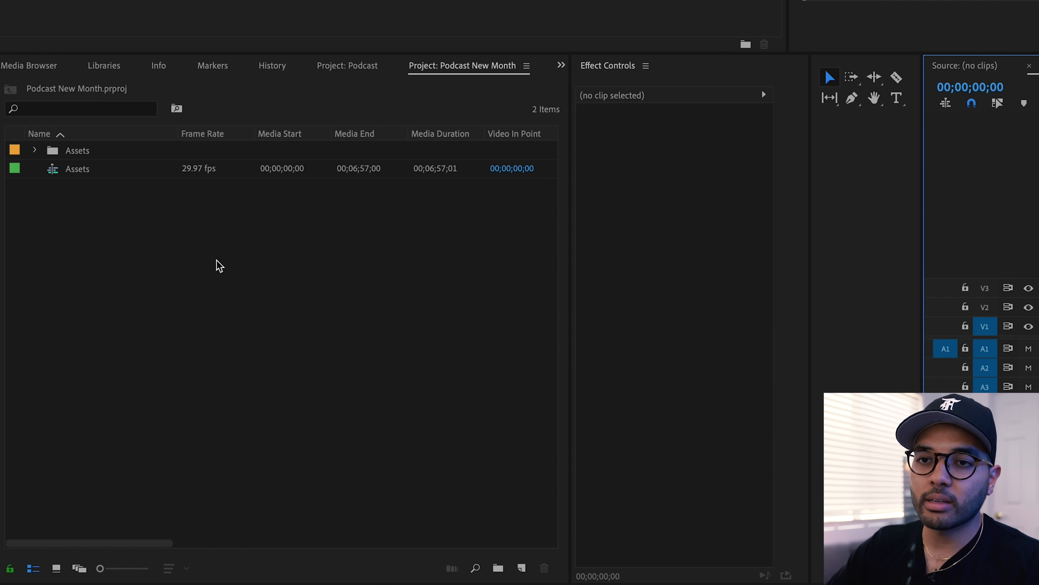
Create a new bin named Episode 1 via the Project panel menu and open it.
{"action": "right_click", "coordinate": [219, 266]}
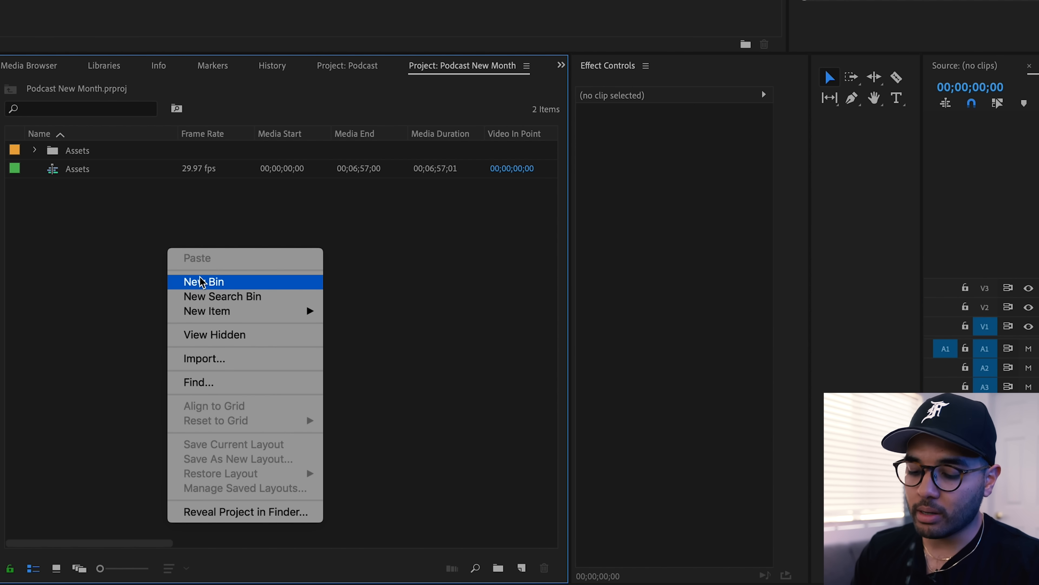
{"action": "left_click", "coordinate": [203, 281]}
{"action": "type", "text": "Episode 1"}
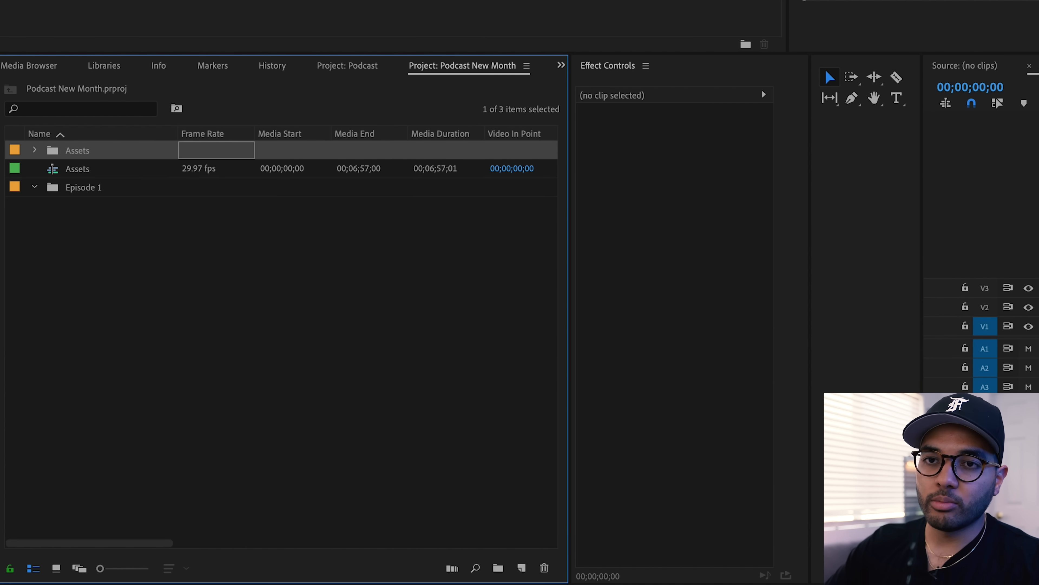
{"action": "double_click", "coordinate": [84, 186]}
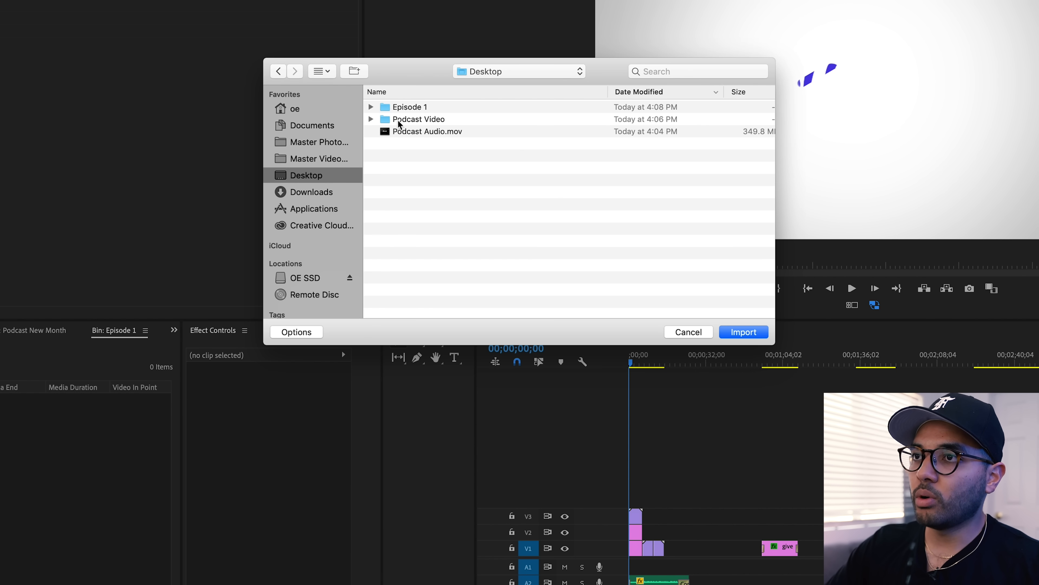
Import audio process.output.aif and C0029.MP4 from the Episode 1 folder into the bin.
{"action": "double_click", "coordinate": [409, 106]}
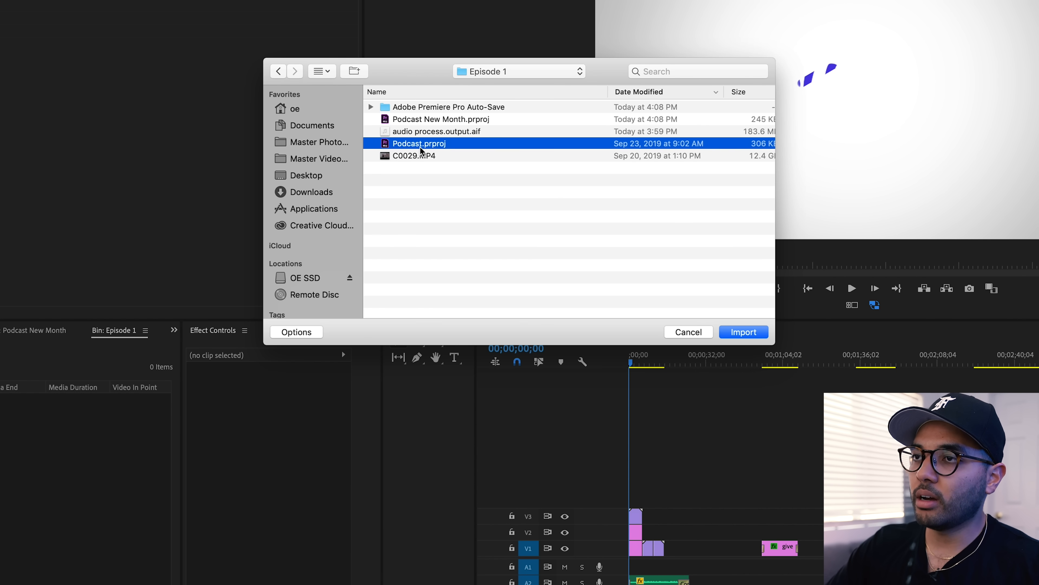
{"action": "left_click", "coordinate": [414, 155]}
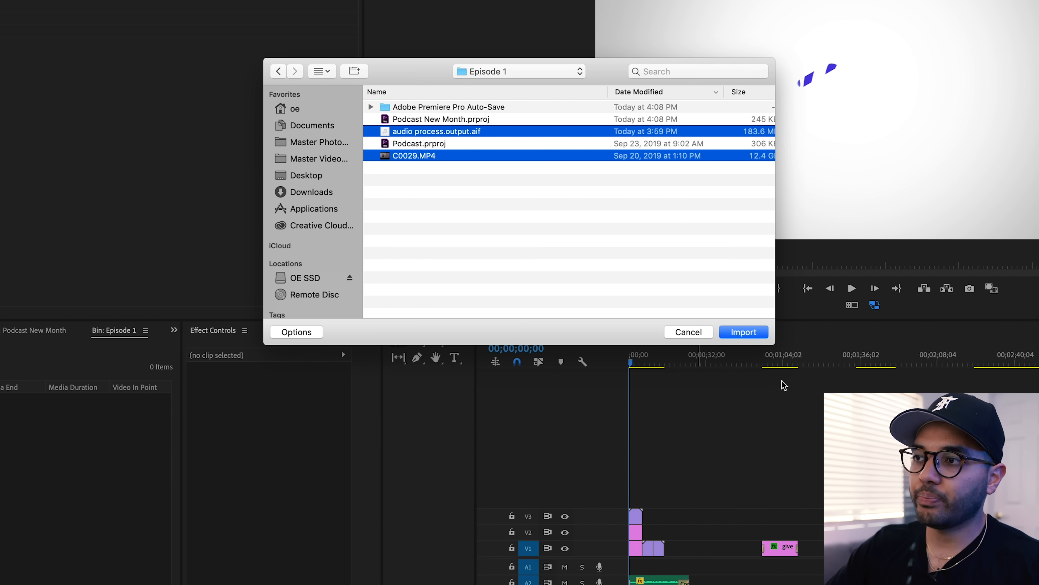
{"action": "left_click", "coordinate": [743, 331]}
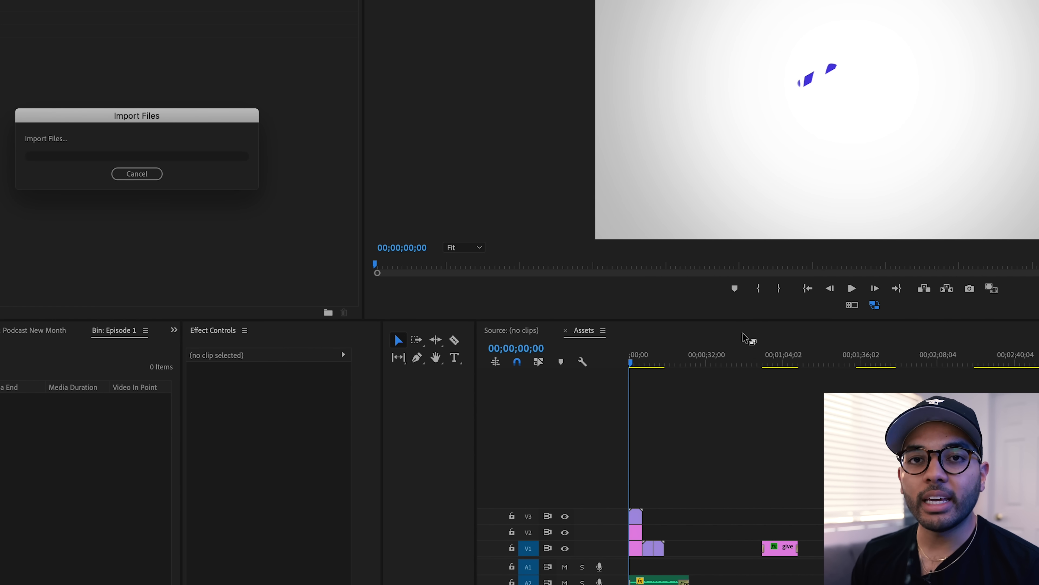
{"action": "left_click", "coordinate": [137, 174]}
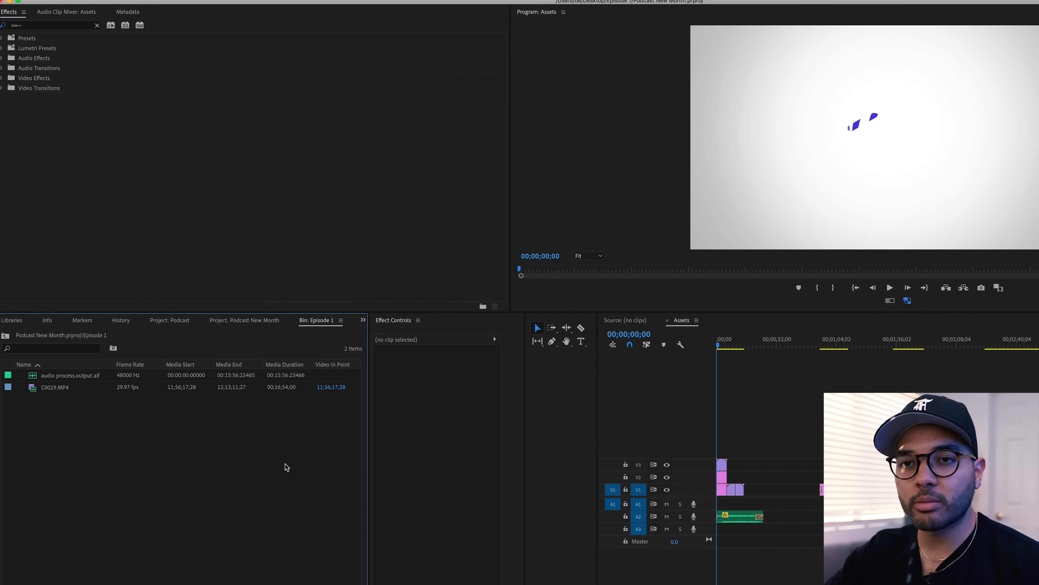
{"action": "mouse_move", "coordinate": [159, 425]}
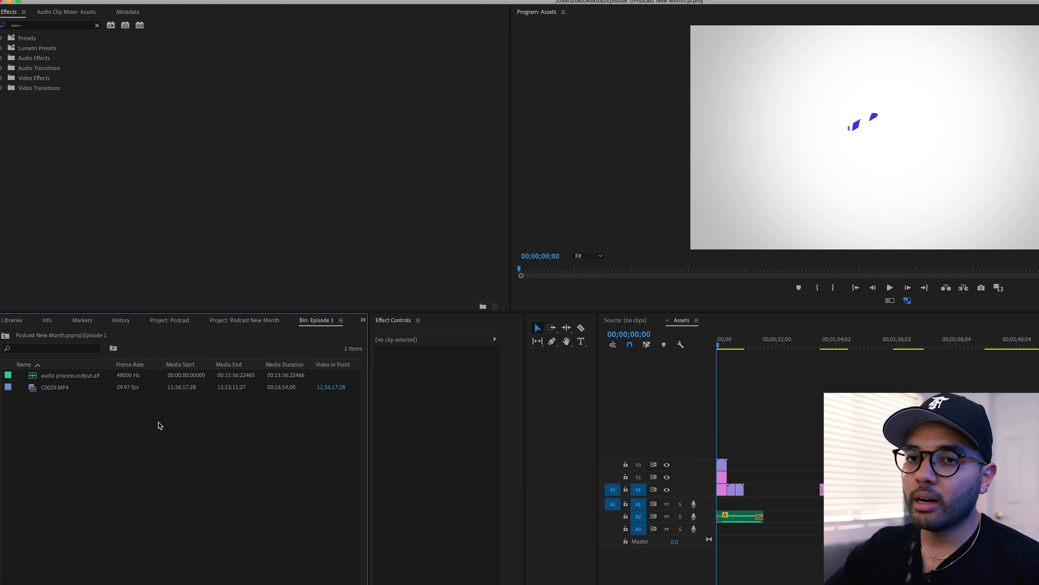
{"action": "mouse_move", "coordinate": [32, 388]}
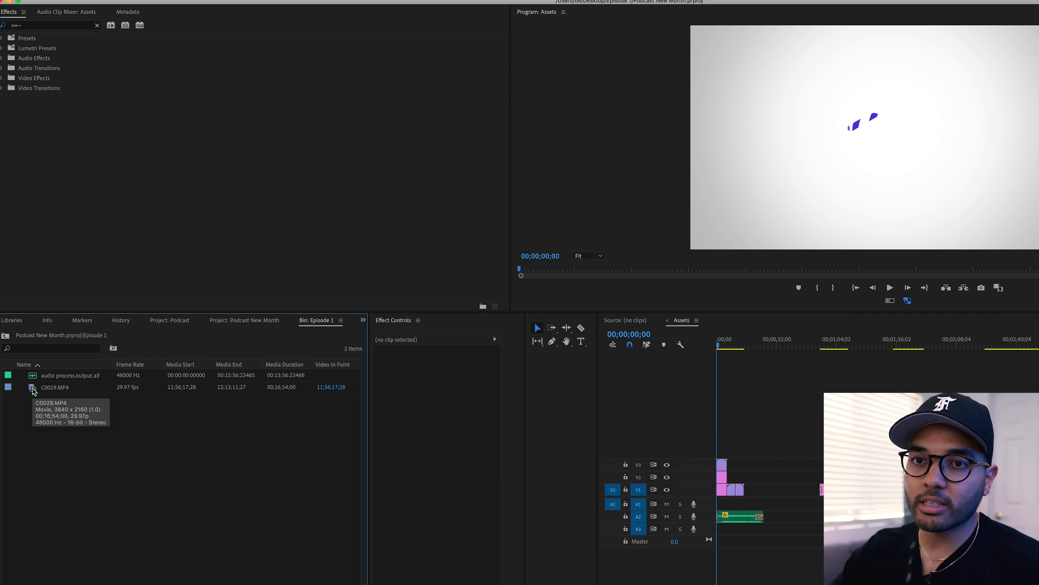
Start Create Proxies for the C0029.MP4 clip from its Proxy submenu.
{"action": "right_click", "coordinate": [56, 387]}
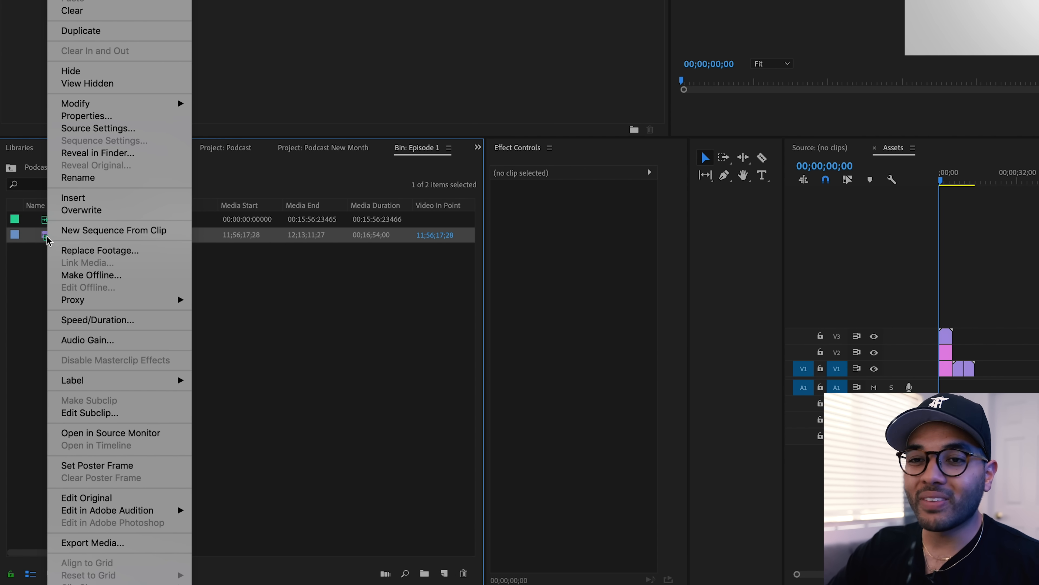
{"action": "left_click", "coordinate": [73, 299]}
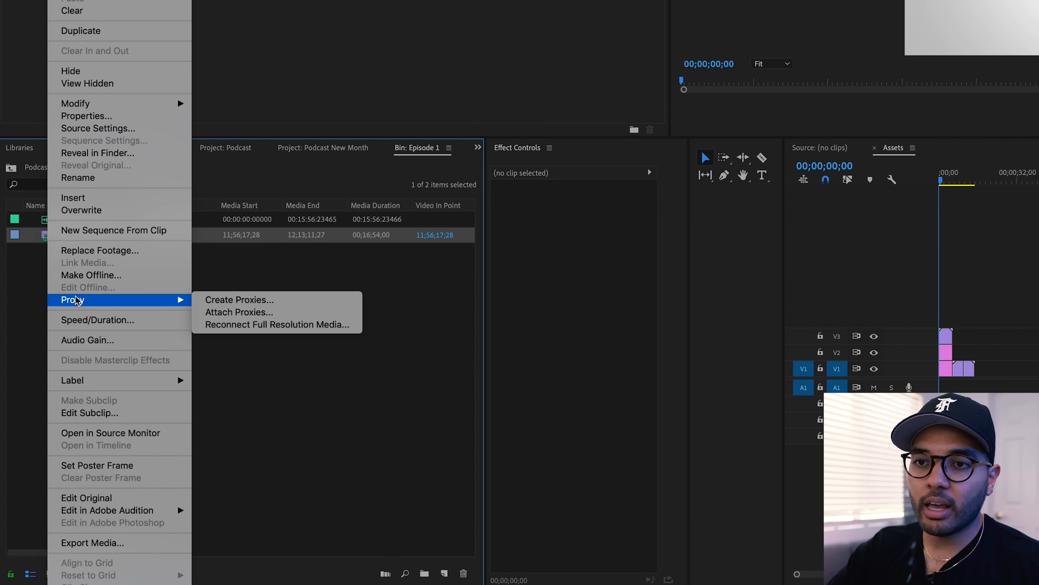
{"action": "mouse_move", "coordinate": [238, 299]}
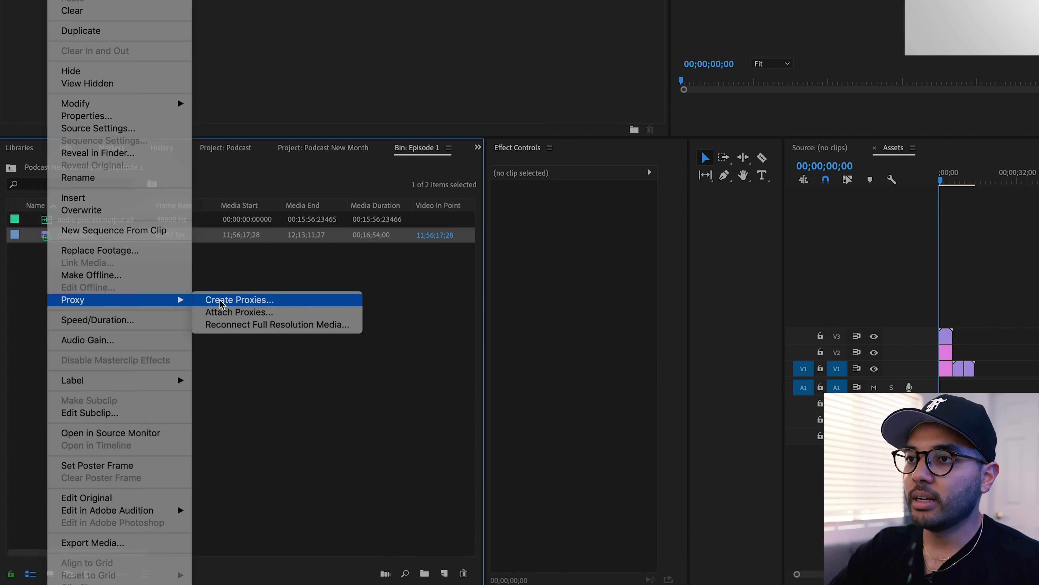
{"action": "left_click", "coordinate": [239, 299]}
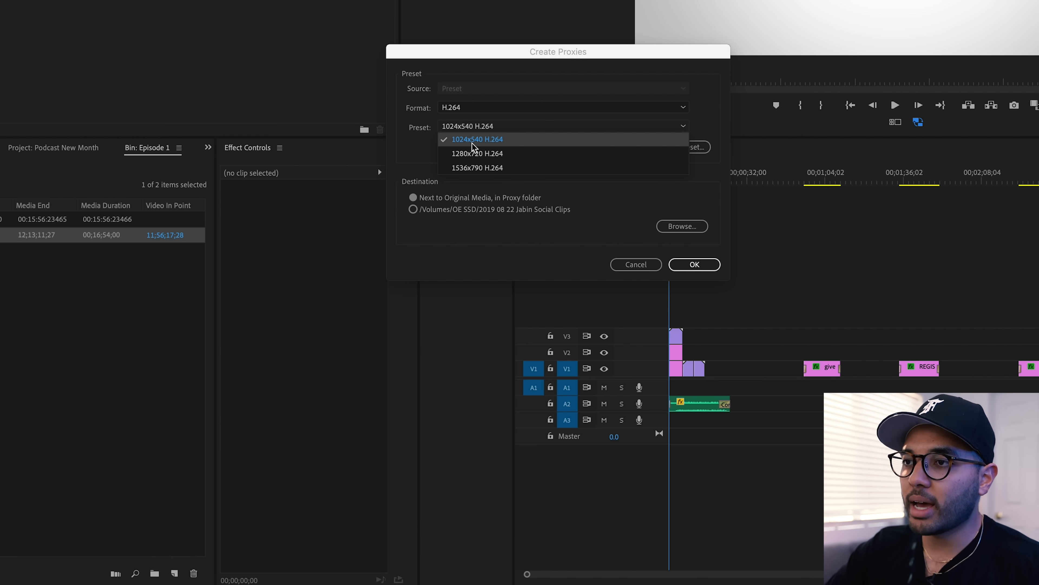
{"action": "mouse_move", "coordinate": [667, 193]}
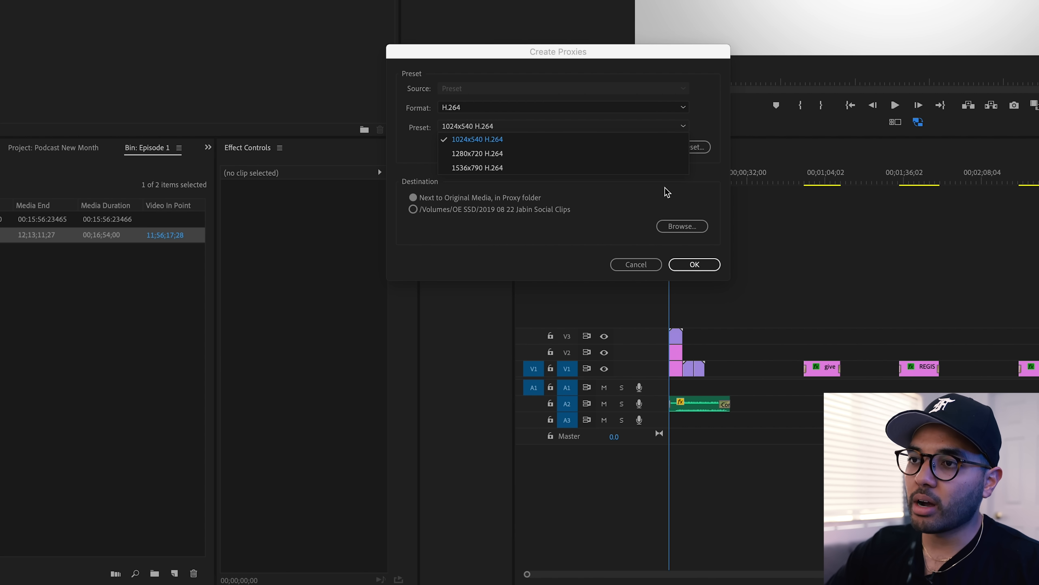
Keep the 1024x540 H.264 proxy preset stored next to the original media and confirm.
{"action": "left_click", "coordinate": [475, 139]}
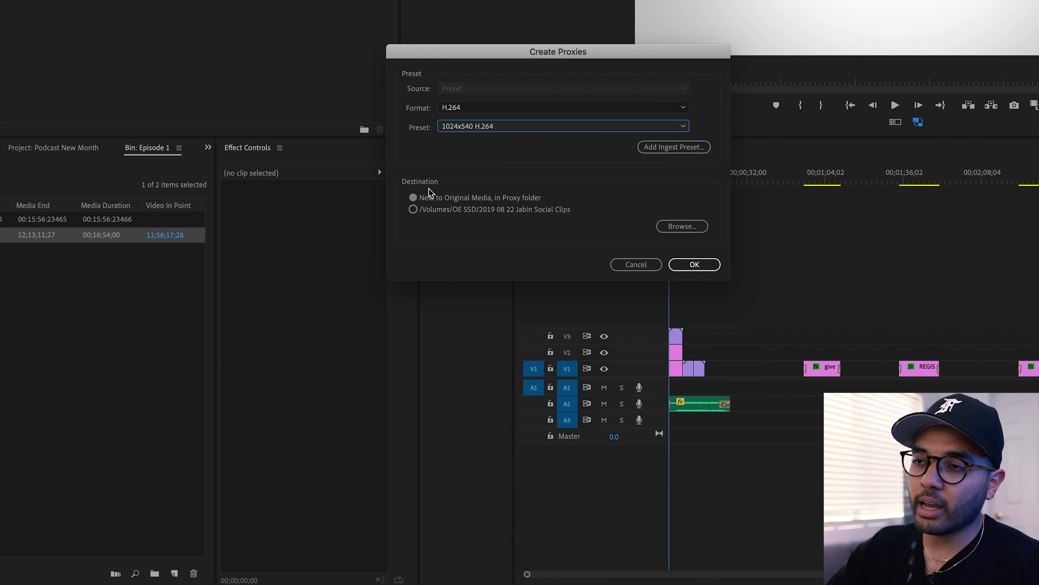
{"action": "mouse_move", "coordinate": [457, 198]}
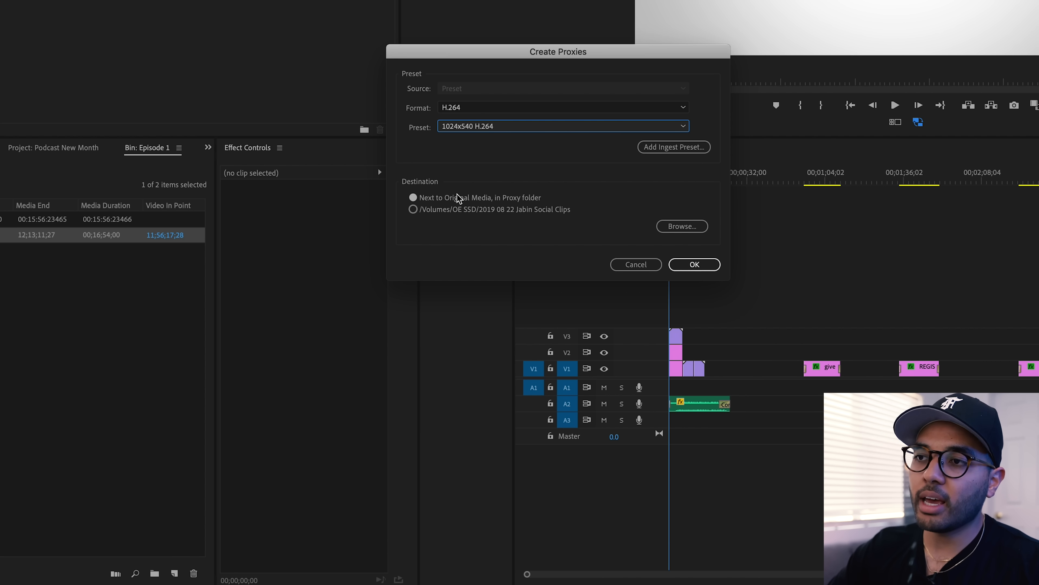
{"action": "left_click", "coordinate": [693, 263]}
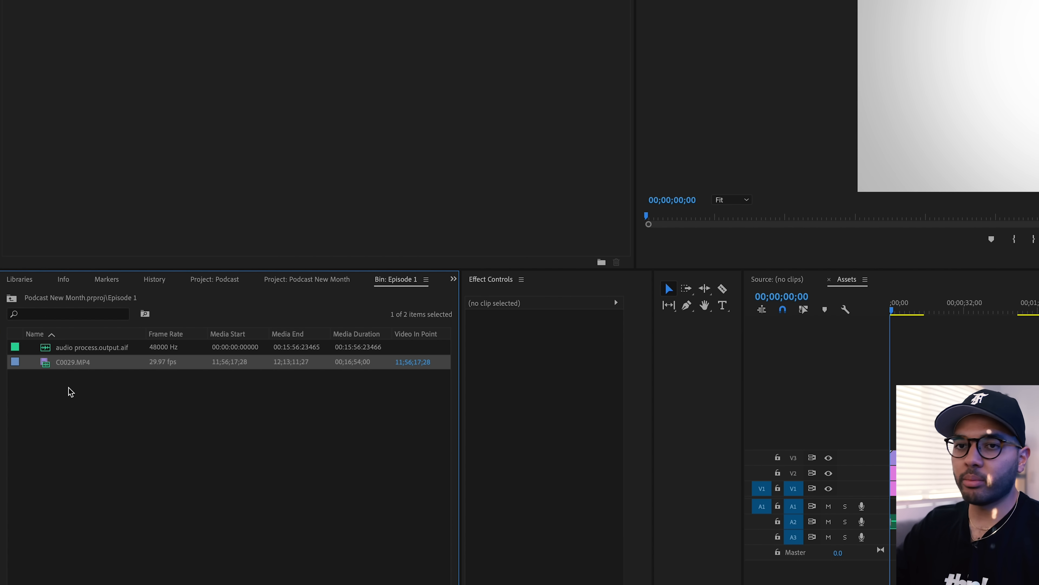
{"action": "mouse_move", "coordinate": [50, 361]}
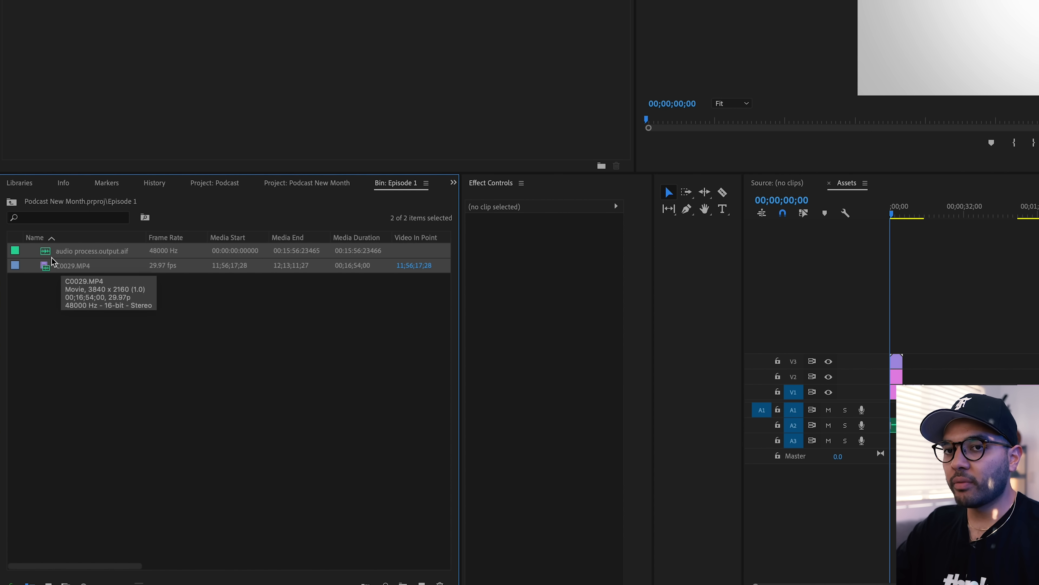
Start a multi-camera source sequence from the two selected clips.
{"action": "right_click", "coordinate": [73, 265]}
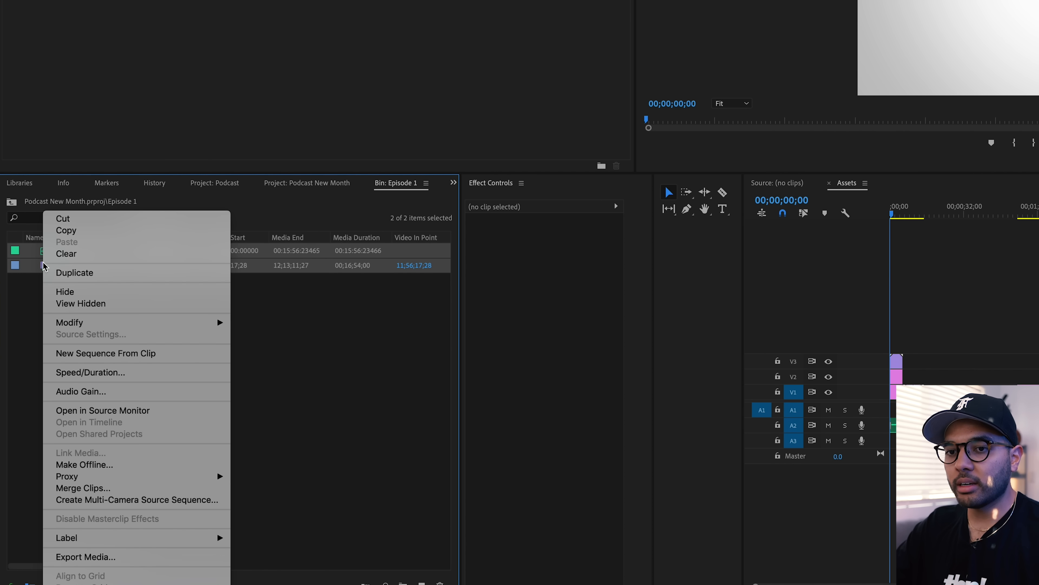
{"action": "mouse_move", "coordinate": [136, 499]}
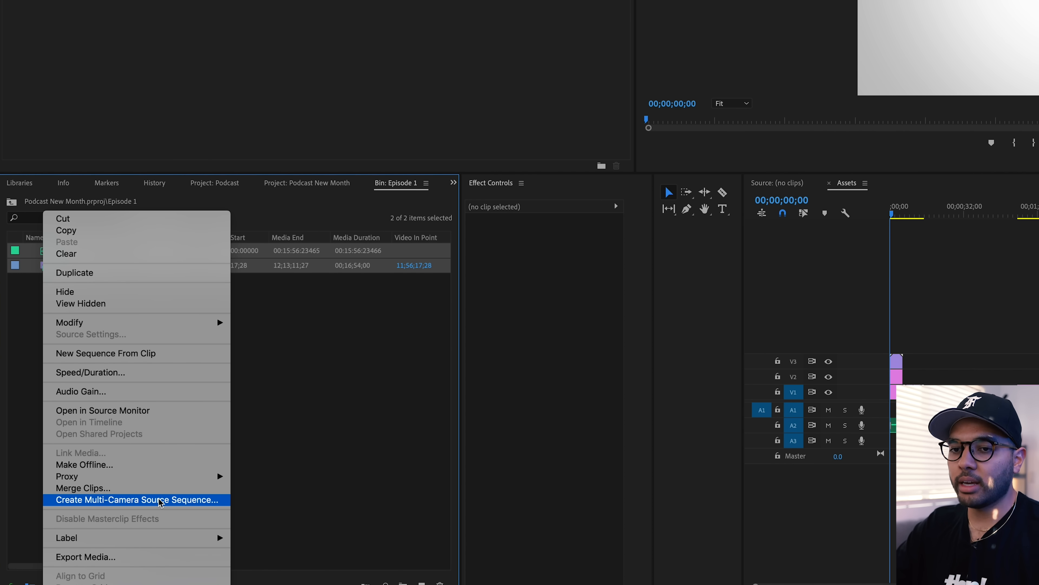
{"action": "left_click", "coordinate": [137, 499]}
{"action": "type", "text": "tips podcast"}
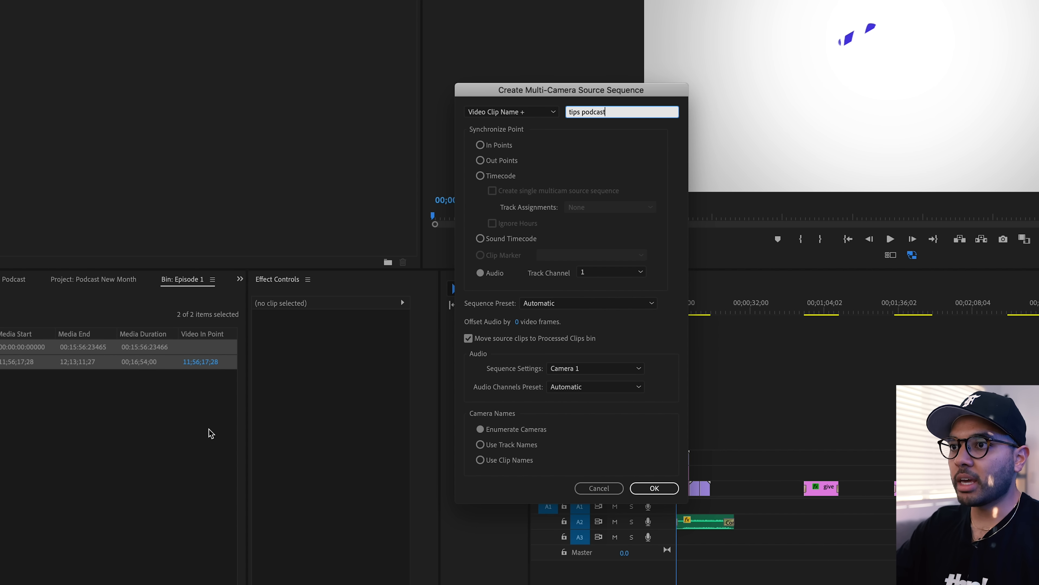
{"action": "mouse_move", "coordinate": [519, 270]}
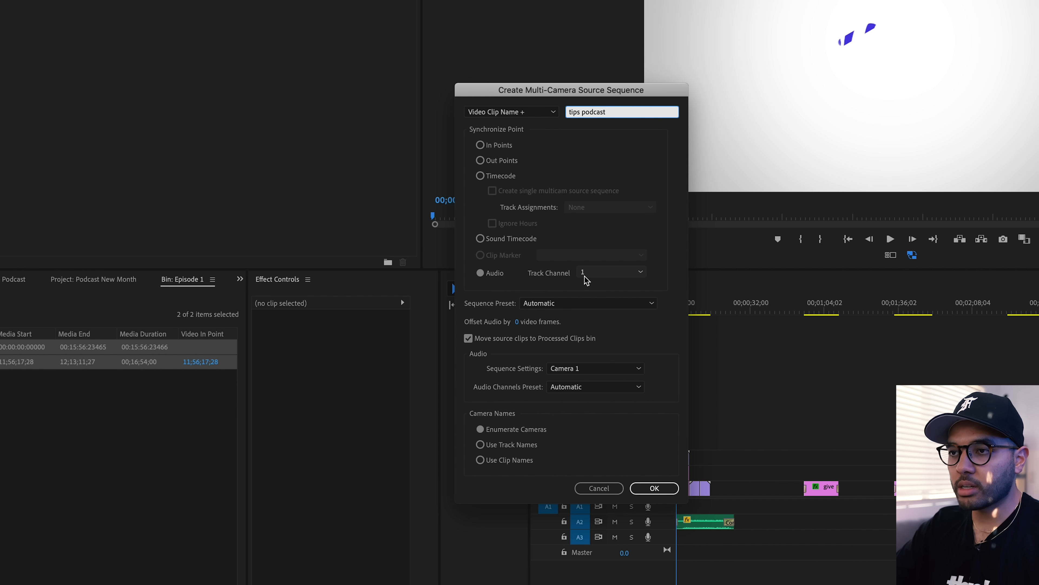
{"action": "mouse_move", "coordinate": [501, 337]}
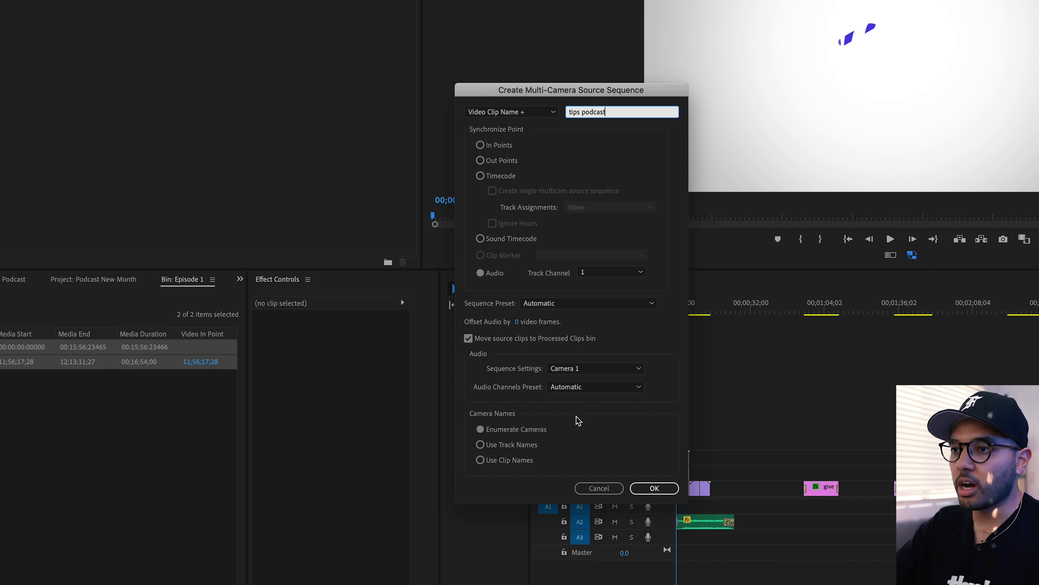
{"action": "mouse_move", "coordinate": [481, 336]}
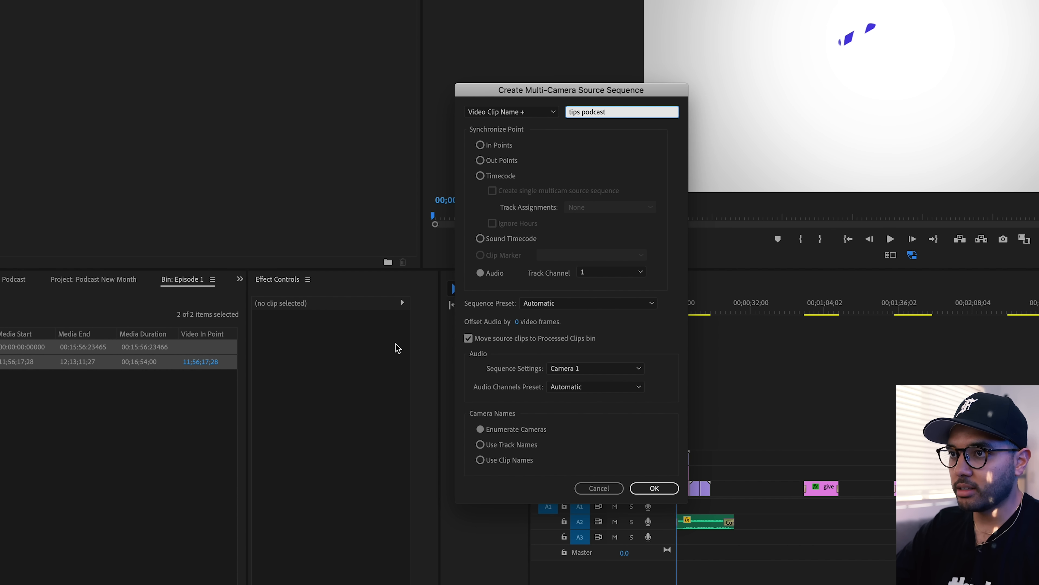
{"action": "mouse_move", "coordinate": [643, 387]}
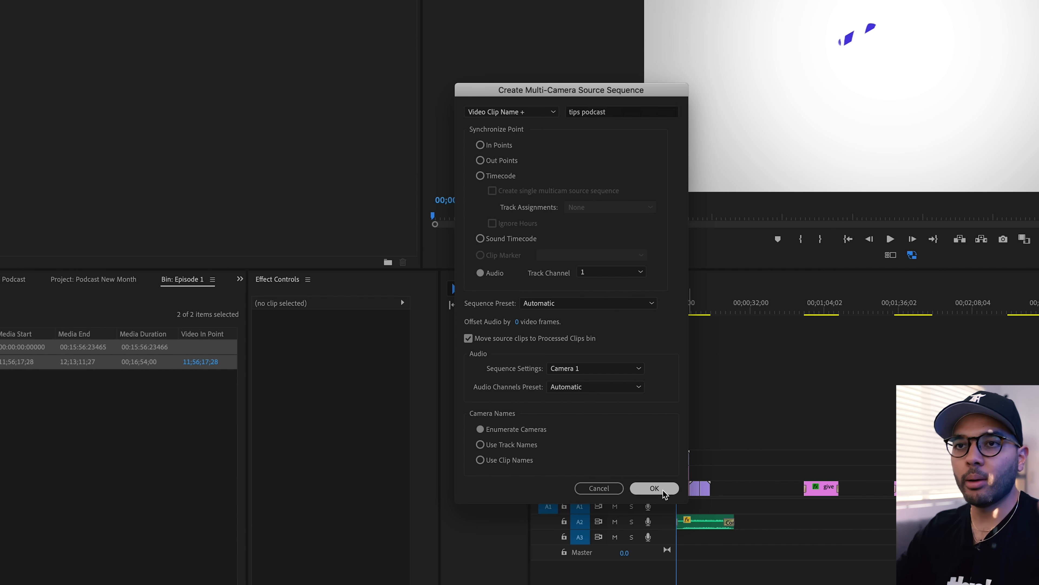
Confirm the audio-synced multicam sequence named tips podcast.
{"action": "left_click", "coordinate": [654, 488]}
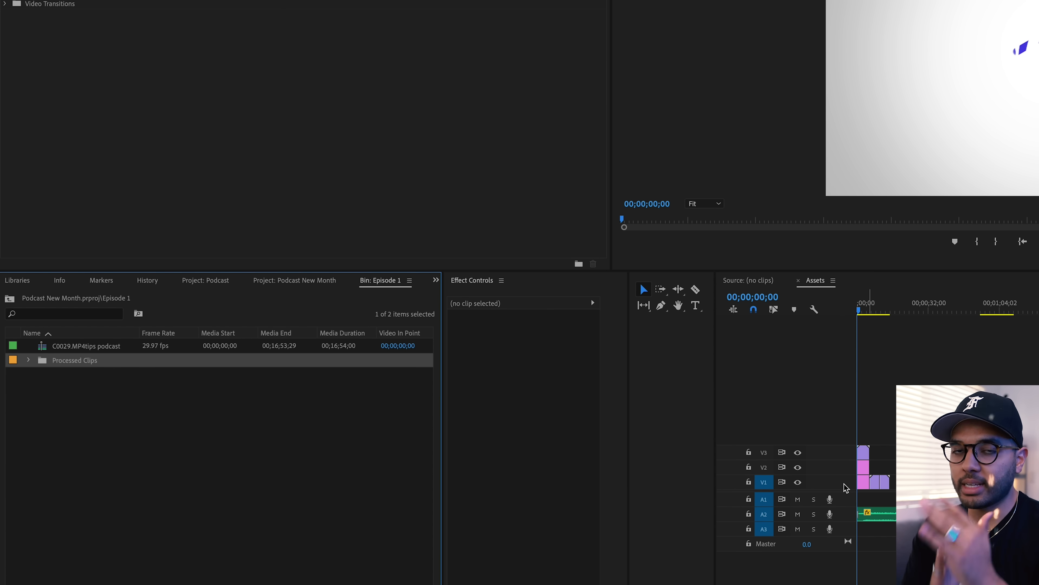
{"action": "mouse_move", "coordinate": [230, 399]}
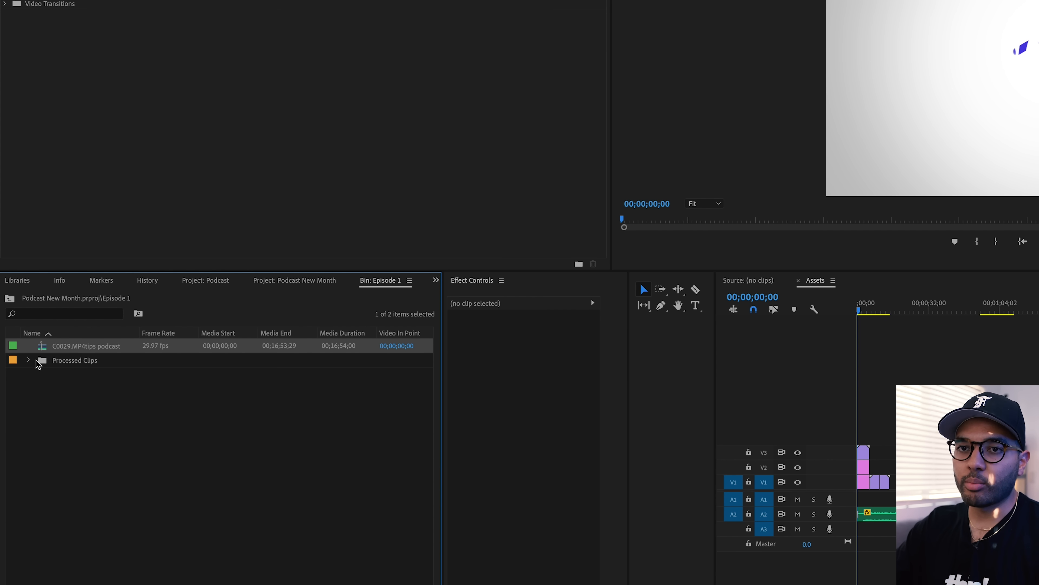
{"action": "mouse_move", "coordinate": [52, 353]}
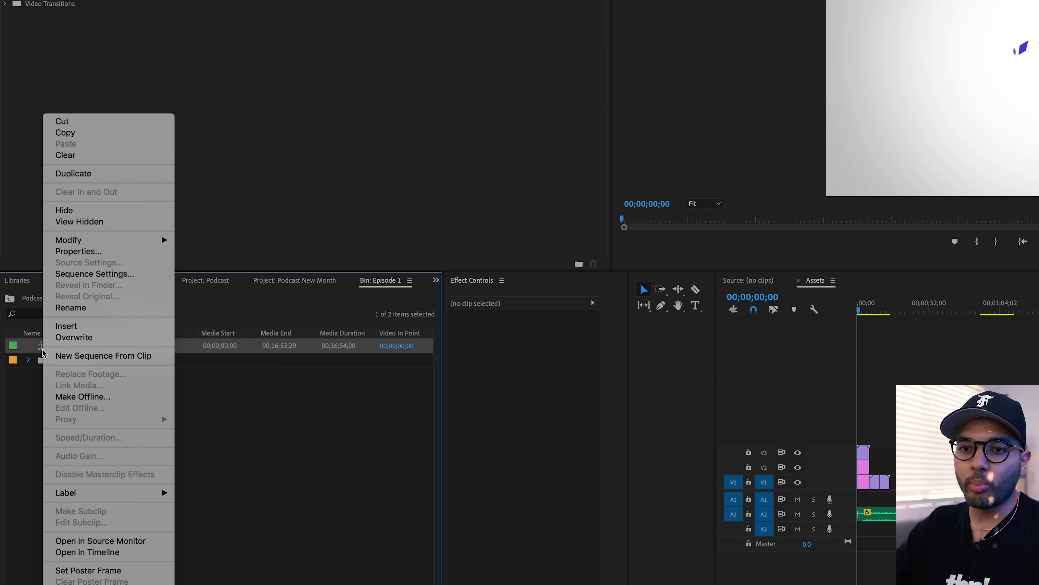
{"action": "mouse_move", "coordinate": [87, 551]}
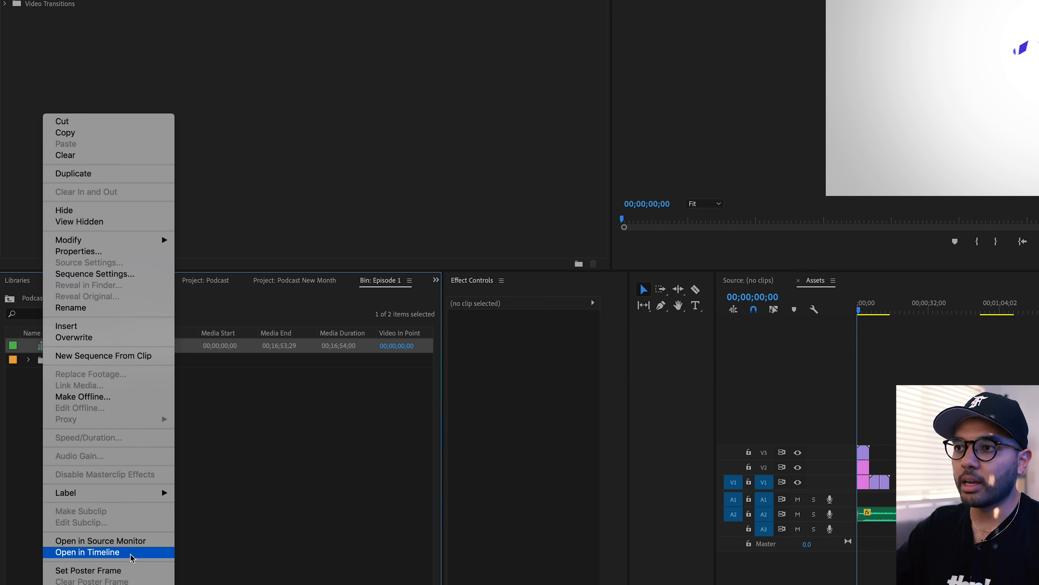
Open the C0029.MP4tips podcast multicam sequence in the timeline.
{"action": "left_click", "coordinate": [88, 552]}
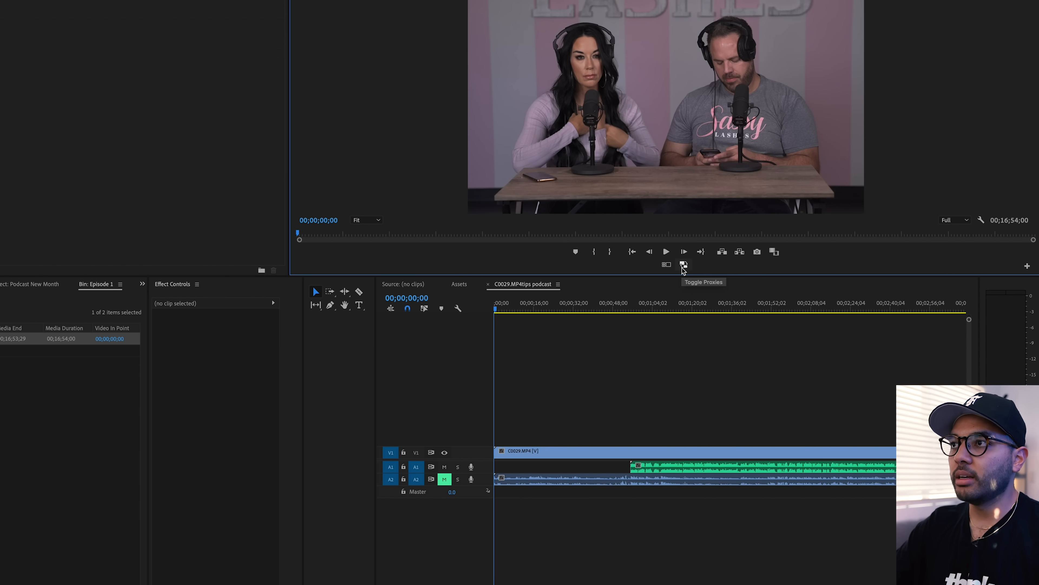
Remove the camera audio on A2 and trim clip heads so video and levelled audio align at 15;37;13.
{"action": "left_click", "coordinate": [617, 310]}
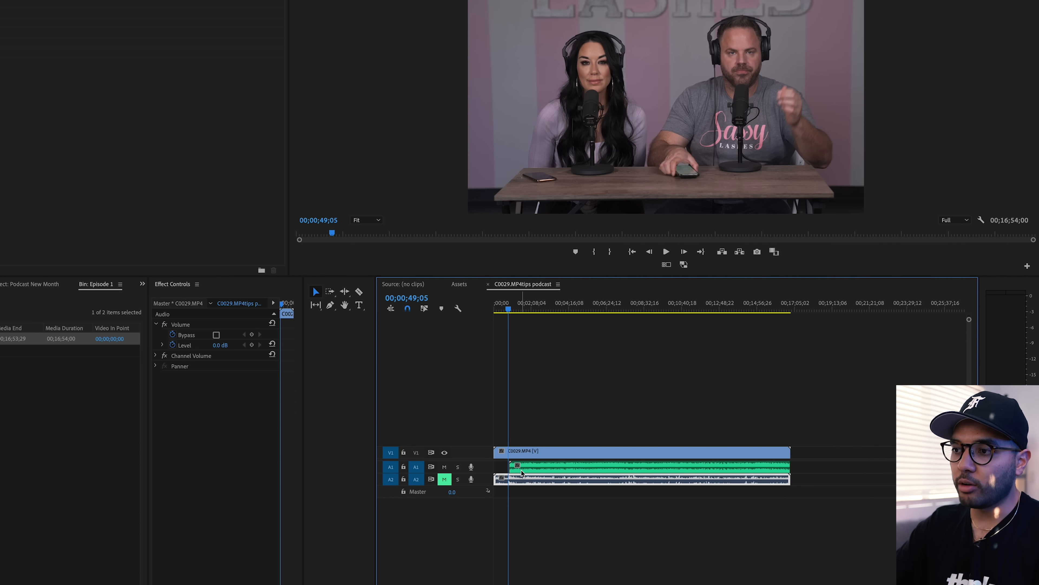
{"action": "left_click", "coordinate": [530, 310]}
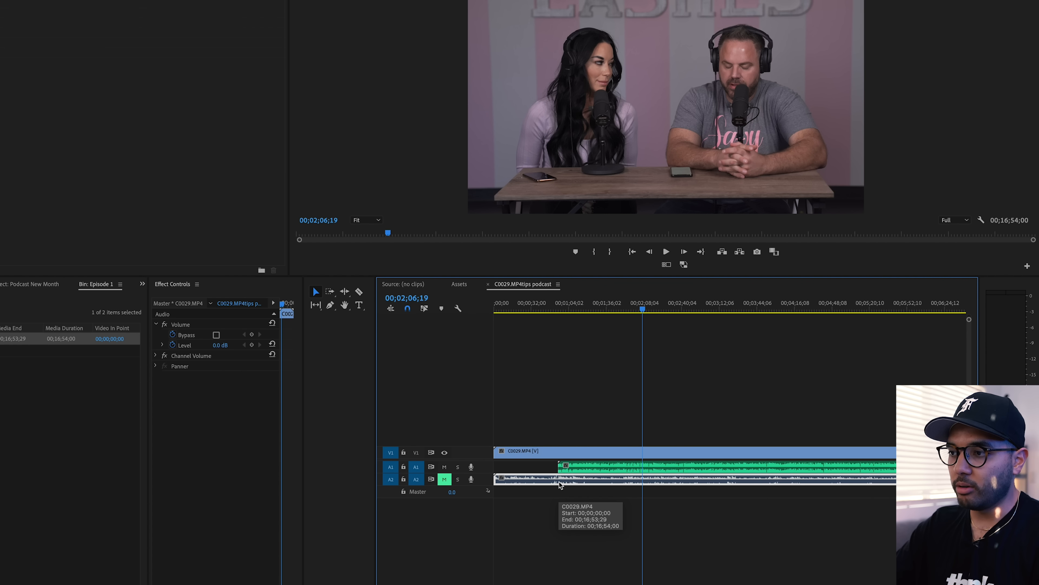
{"action": "mouse_move", "coordinate": [471, 478]}
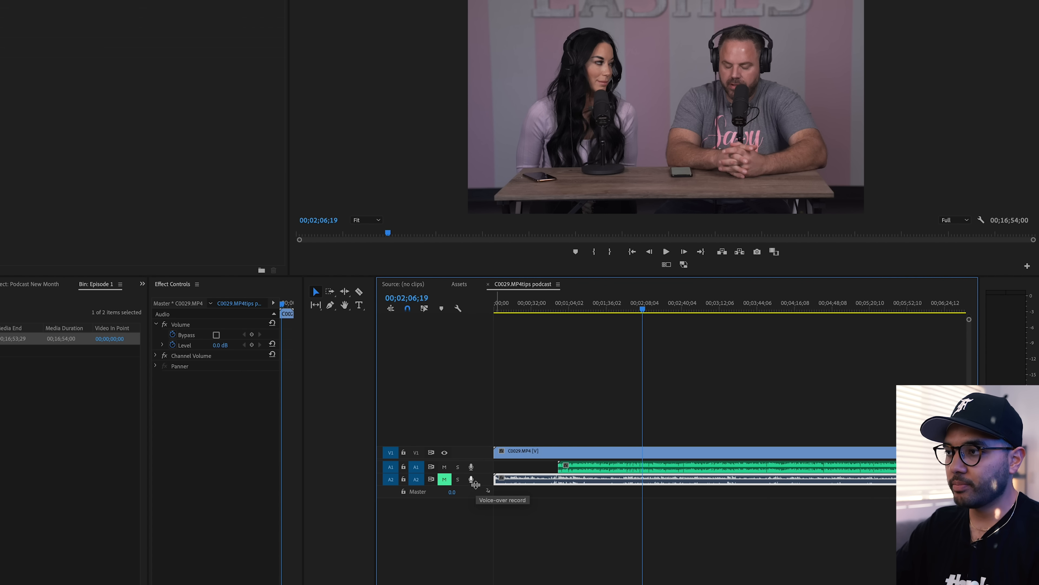
{"action": "left_click", "coordinate": [665, 250]}
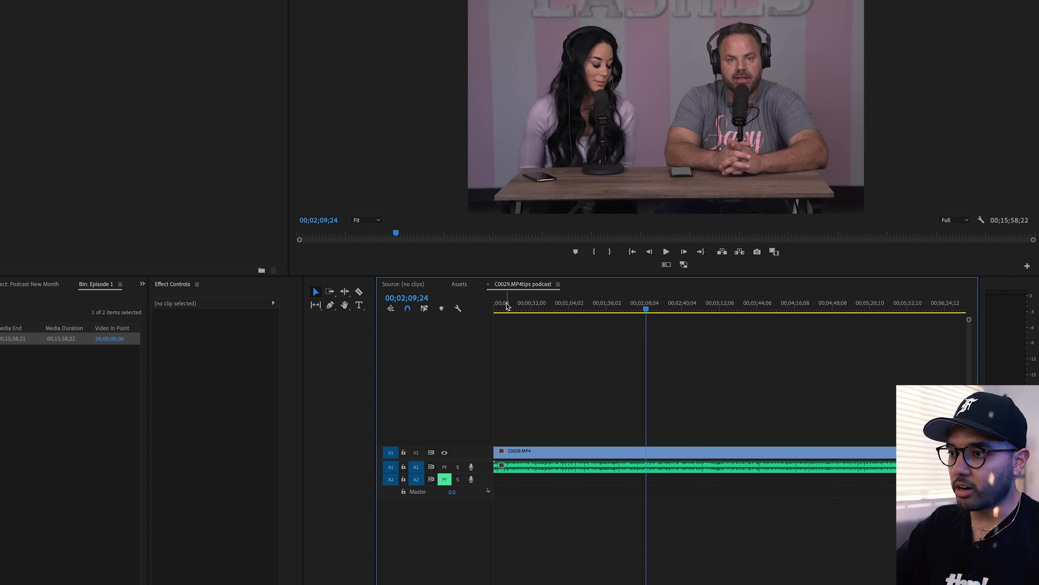
{"action": "left_click", "coordinate": [509, 304]}
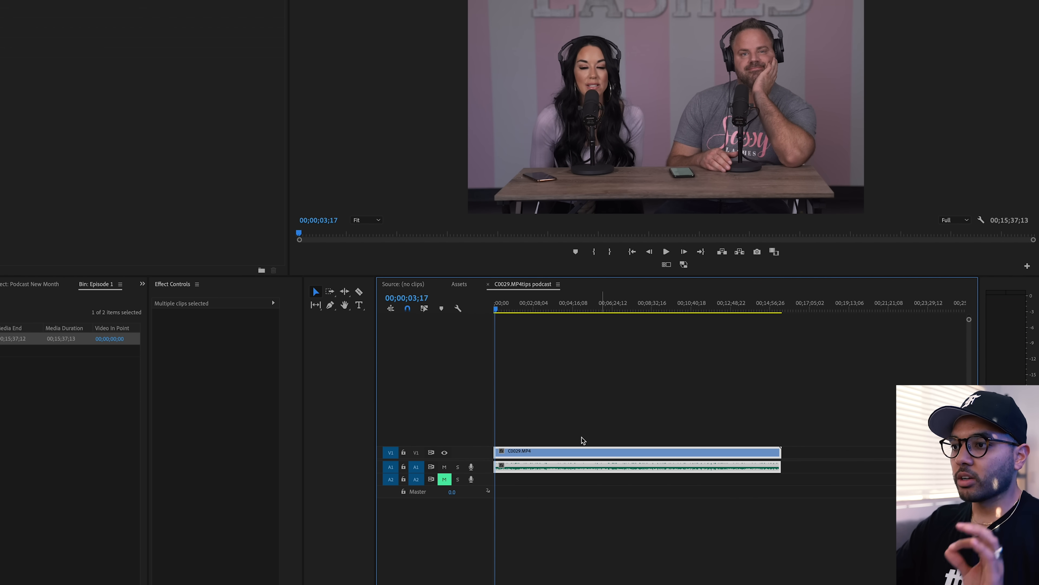
Deselect the trimmed clip in the timeline before stacking copies.
{"action": "left_click", "coordinate": [546, 424]}
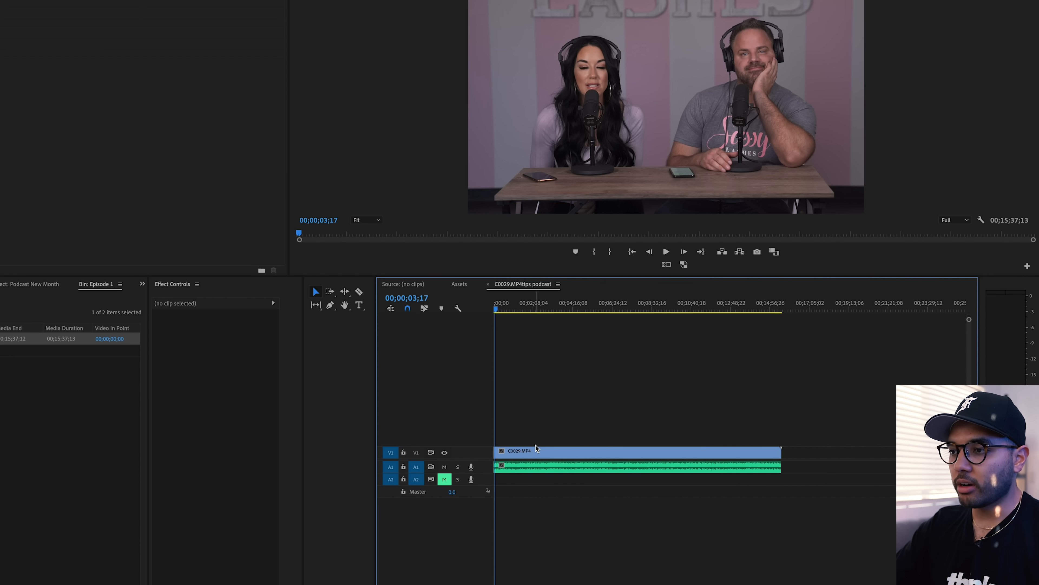
{"action": "mouse_move", "coordinate": [526, 453]}
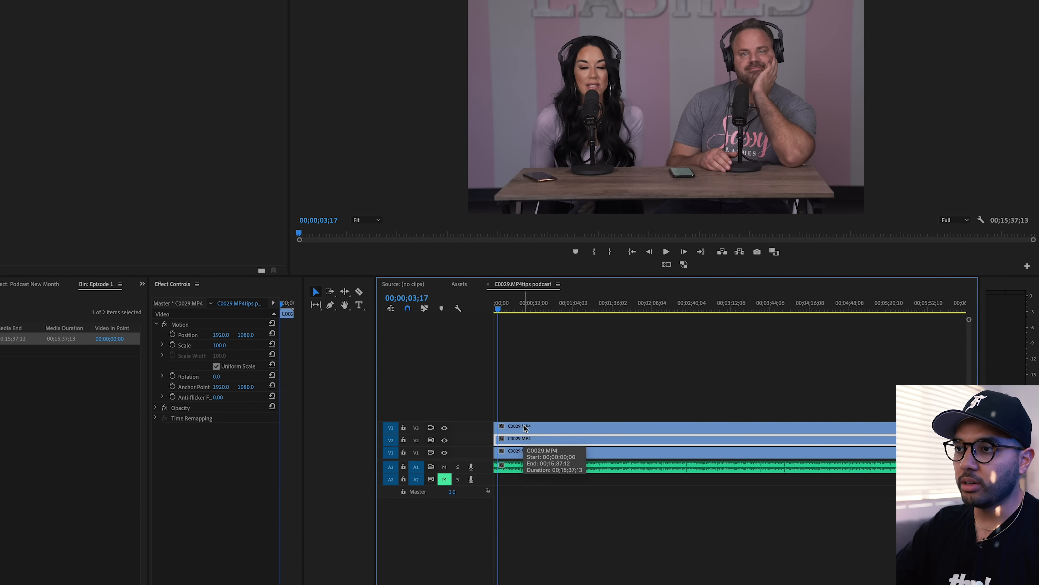
{"action": "mouse_move", "coordinate": [460, 318]}
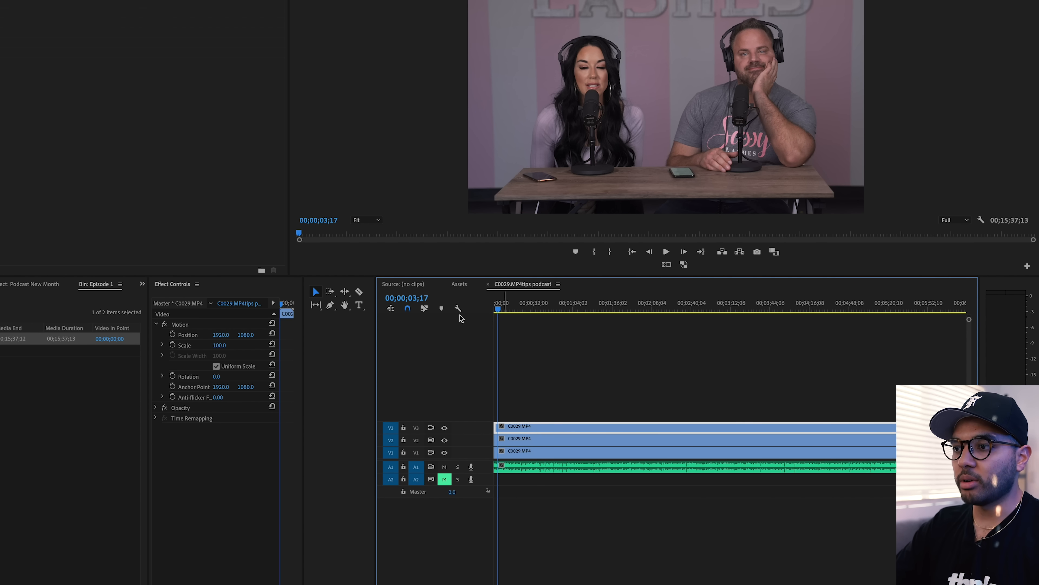
{"action": "mouse_move", "coordinate": [284, 392]}
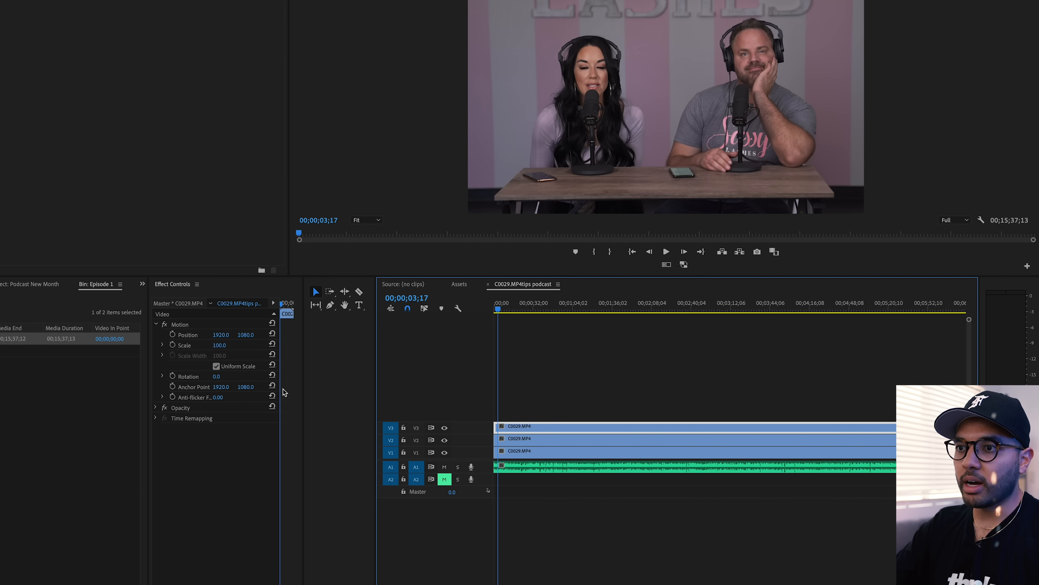
{"action": "mouse_move", "coordinate": [302, 361]}
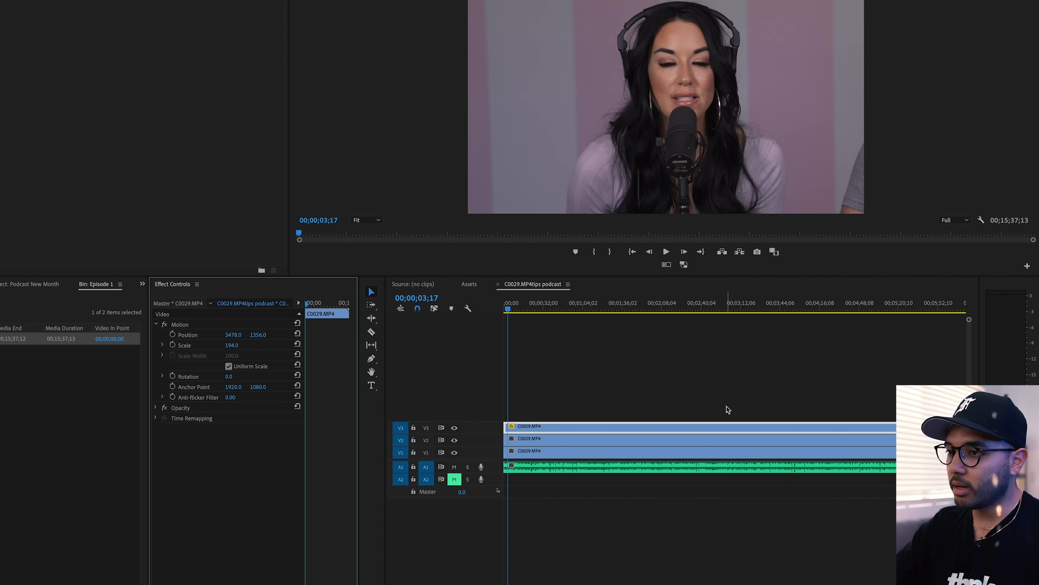
Save, hide V3's output and select the V2 clip to reframe it as its own close-up.
{"action": "key", "text": "ctrl+s"}
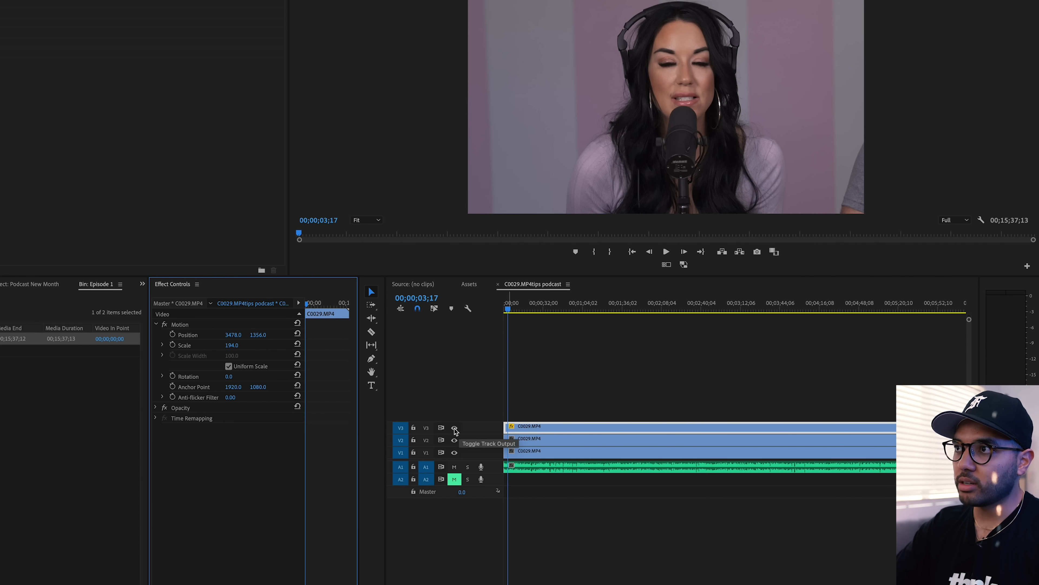
{"action": "left_click", "coordinate": [455, 428]}
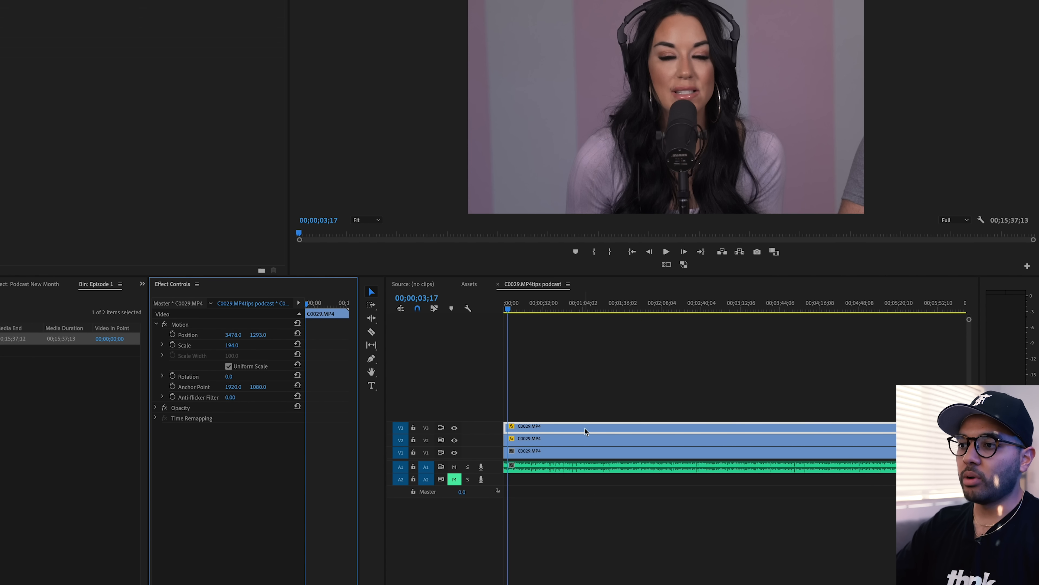
{"action": "left_click", "coordinate": [663, 466]}
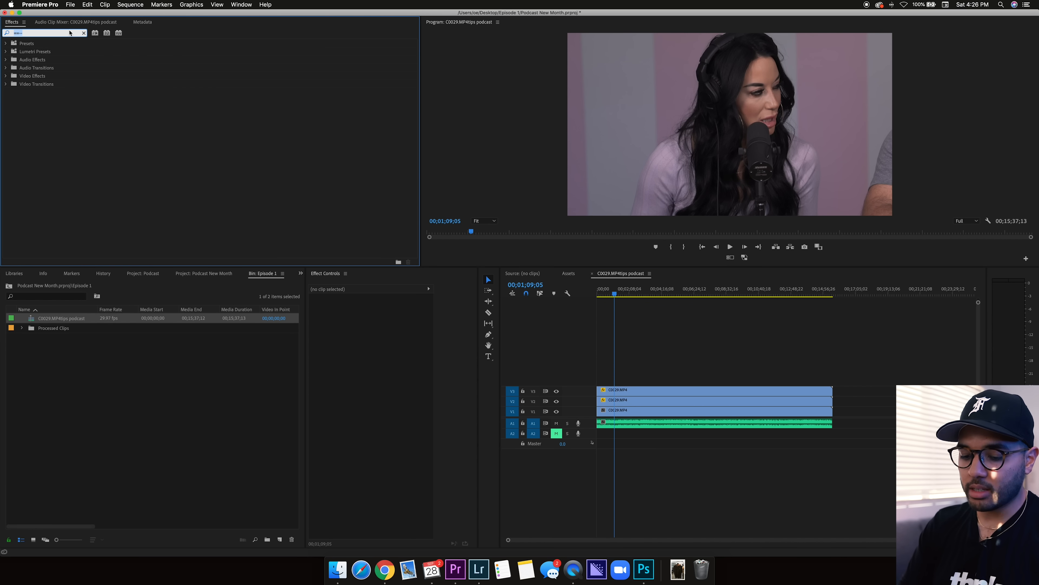
Find the OE Sassy Lumetri preset in Effects and apply it to the stacked clips.
{"action": "type", "text": "sassy"}
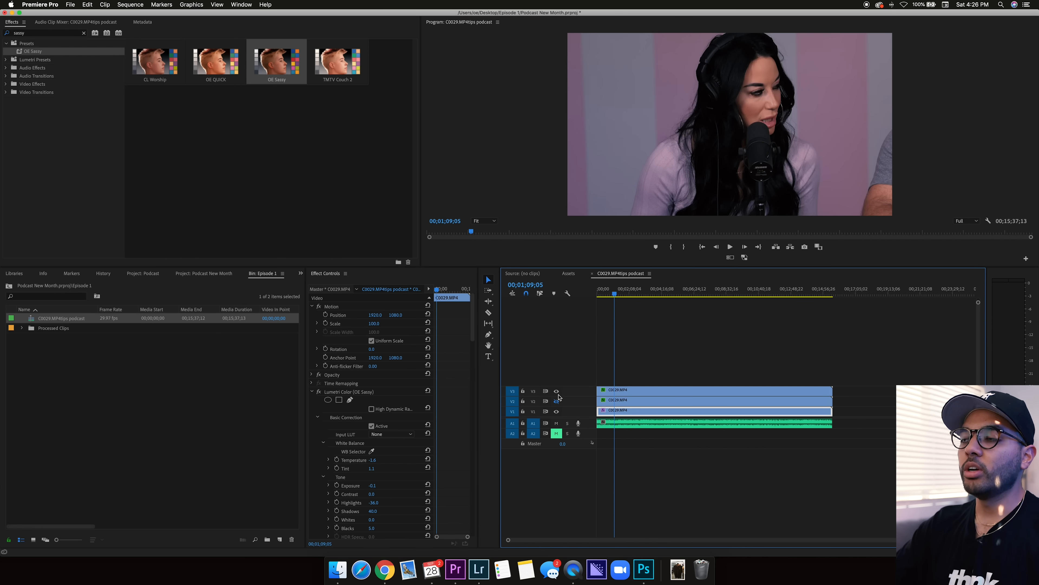
{"action": "left_click", "coordinate": [709, 354]}
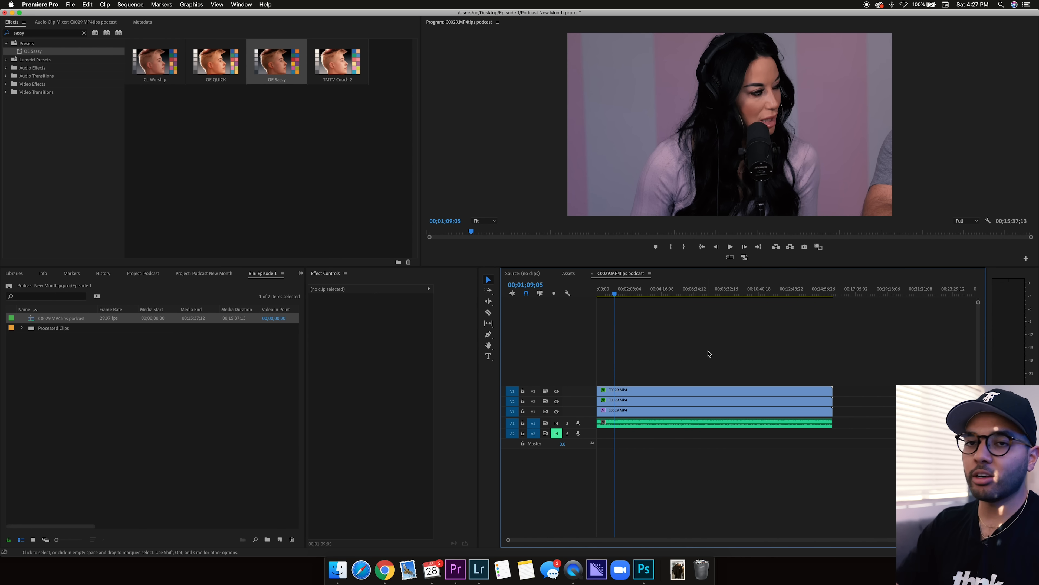
{"action": "mouse_move", "coordinate": [195, 396]}
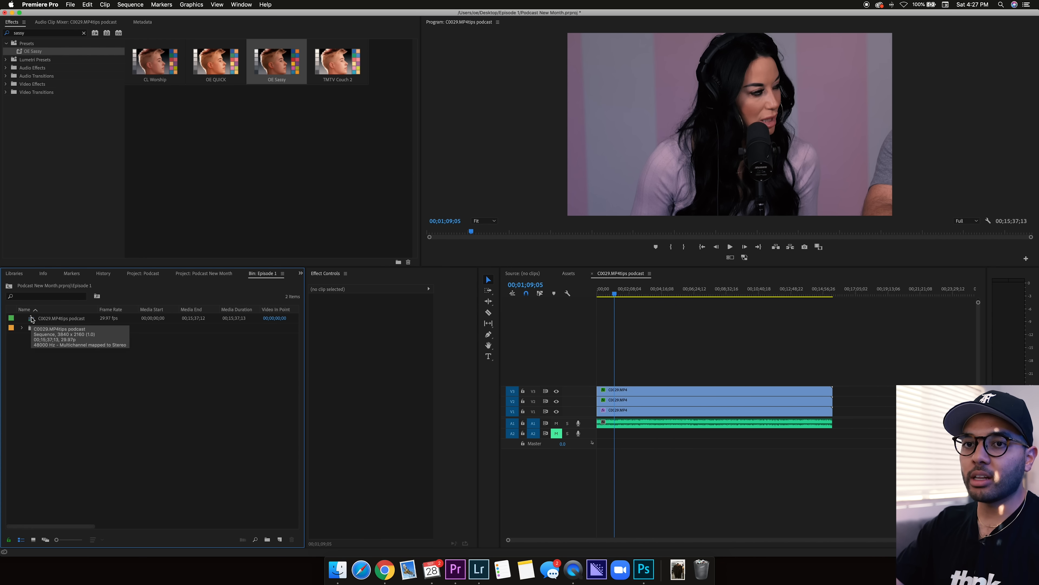
{"action": "right_click", "coordinate": [62, 318]}
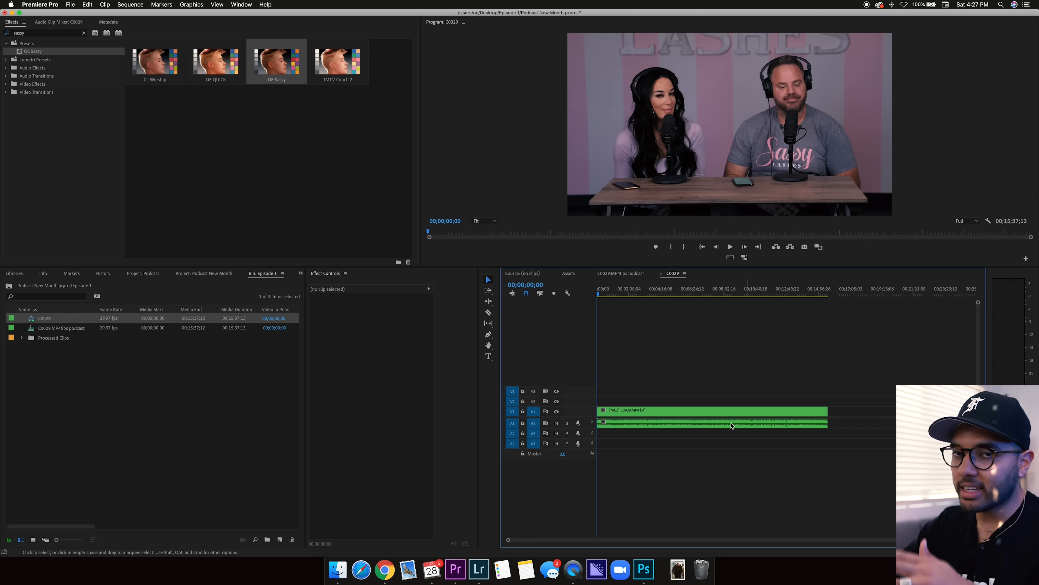
{"action": "mouse_move", "coordinate": [636, 401]}
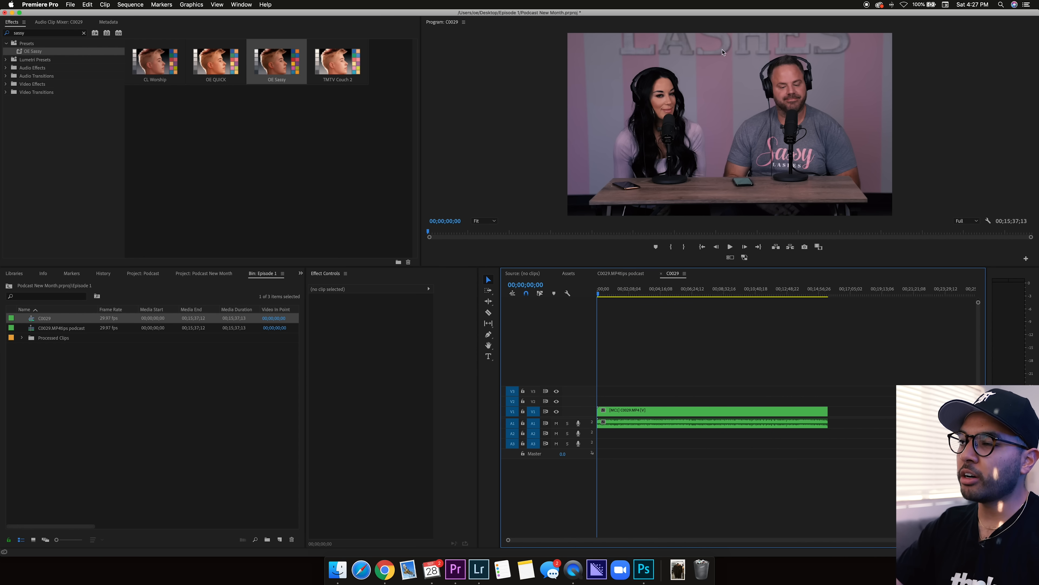
{"action": "mouse_move", "coordinate": [688, 63]}
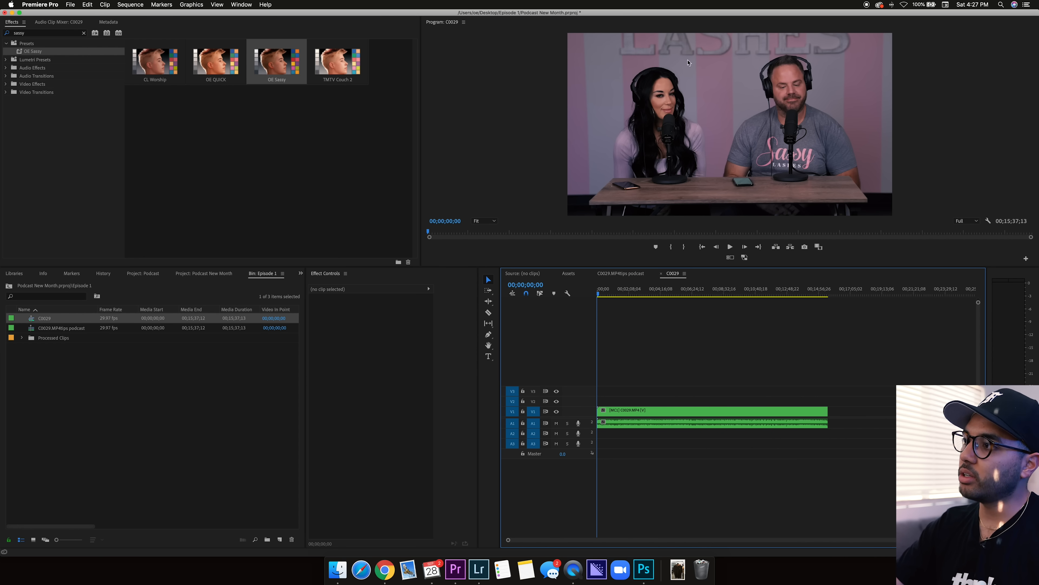
{"action": "left_click", "coordinate": [1025, 247]}
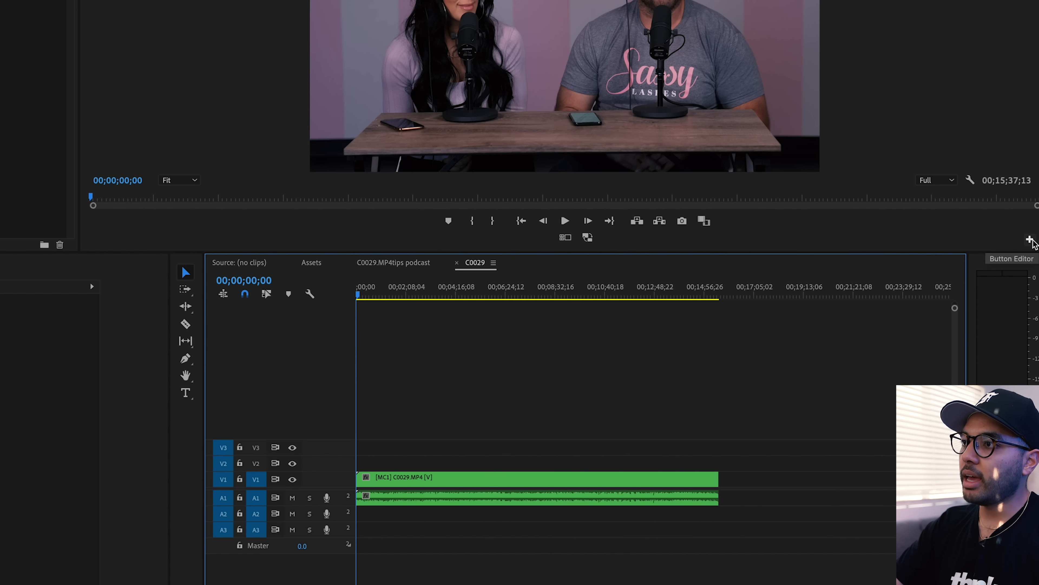
{"action": "left_click", "coordinate": [1030, 239]}
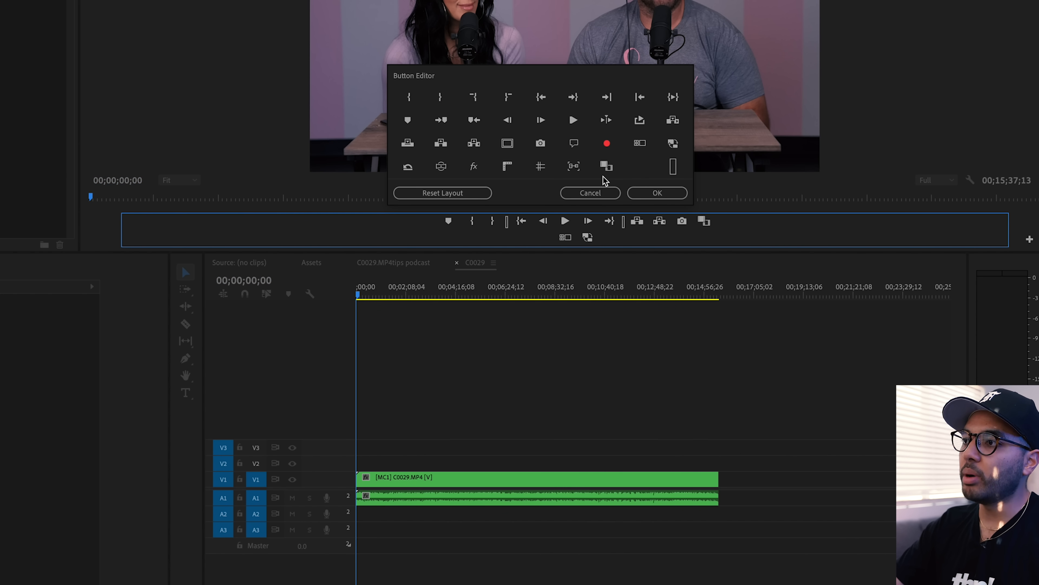
{"action": "mouse_move", "coordinate": [559, 245]}
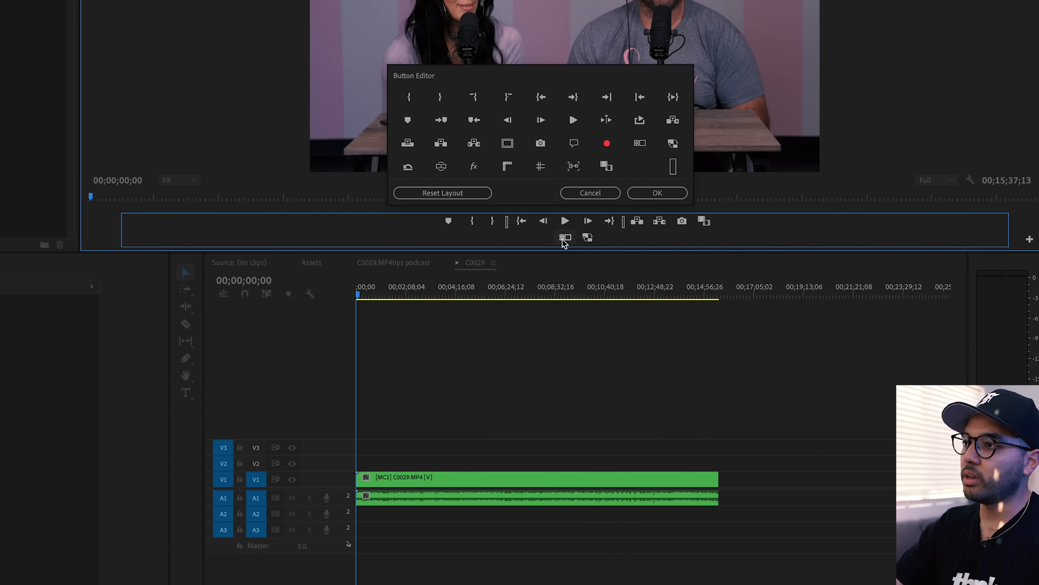
{"action": "mouse_move", "coordinate": [575, 233]}
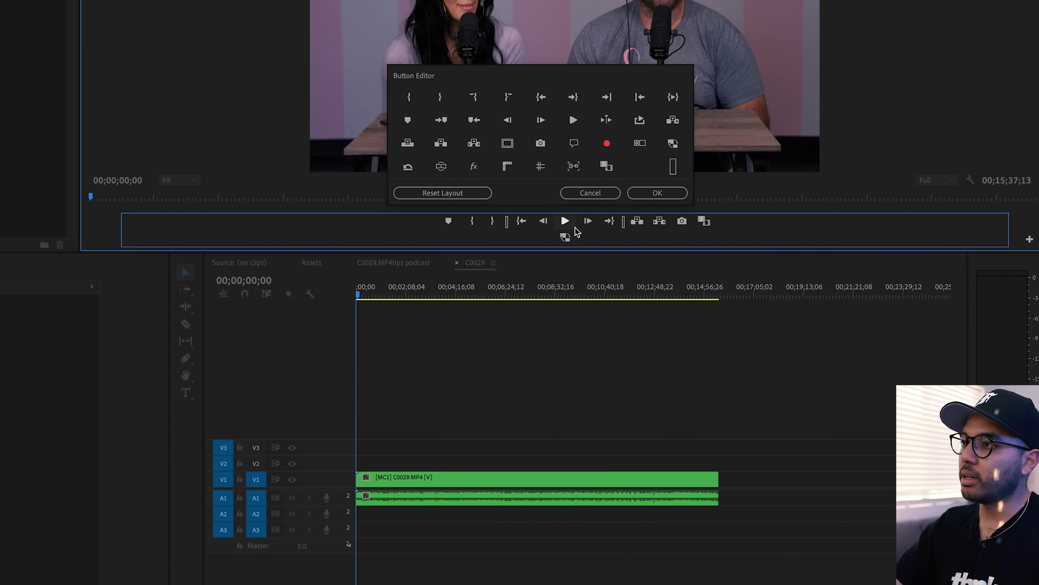
{"action": "mouse_move", "coordinate": [635, 159]}
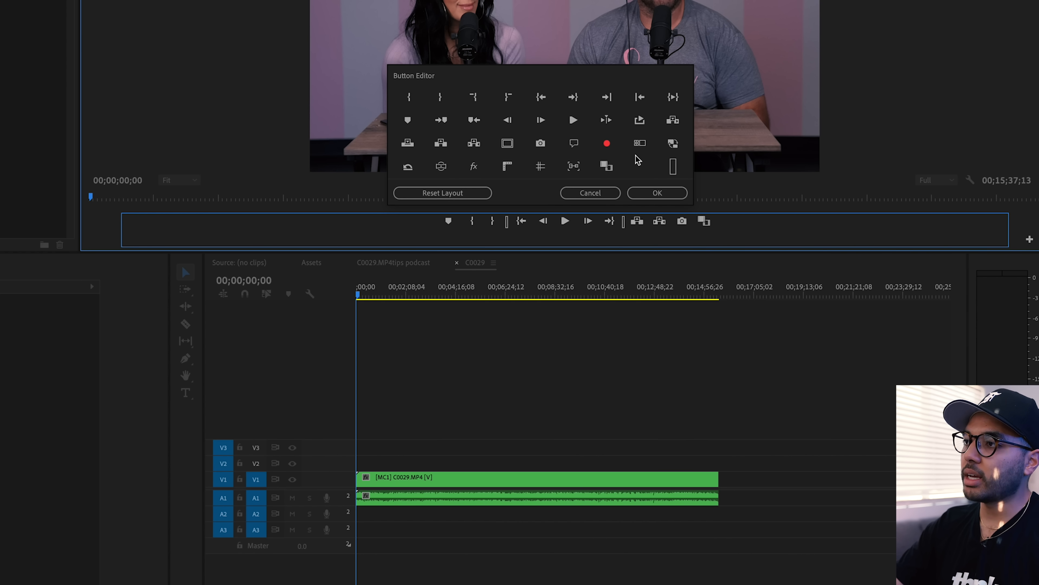
{"action": "mouse_move", "coordinate": [640, 143]}
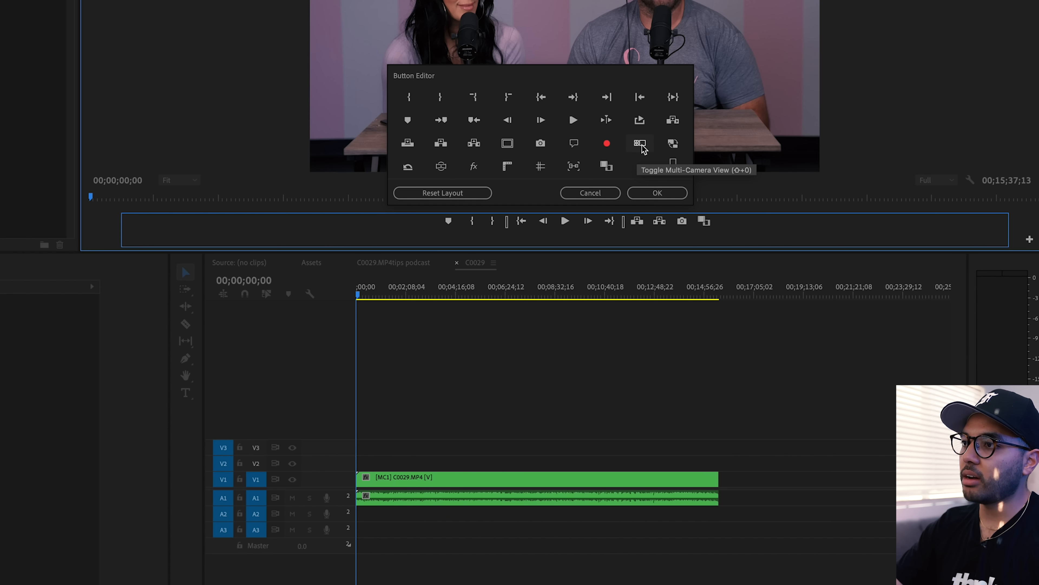
{"action": "mouse_move", "coordinate": [530, 241]}
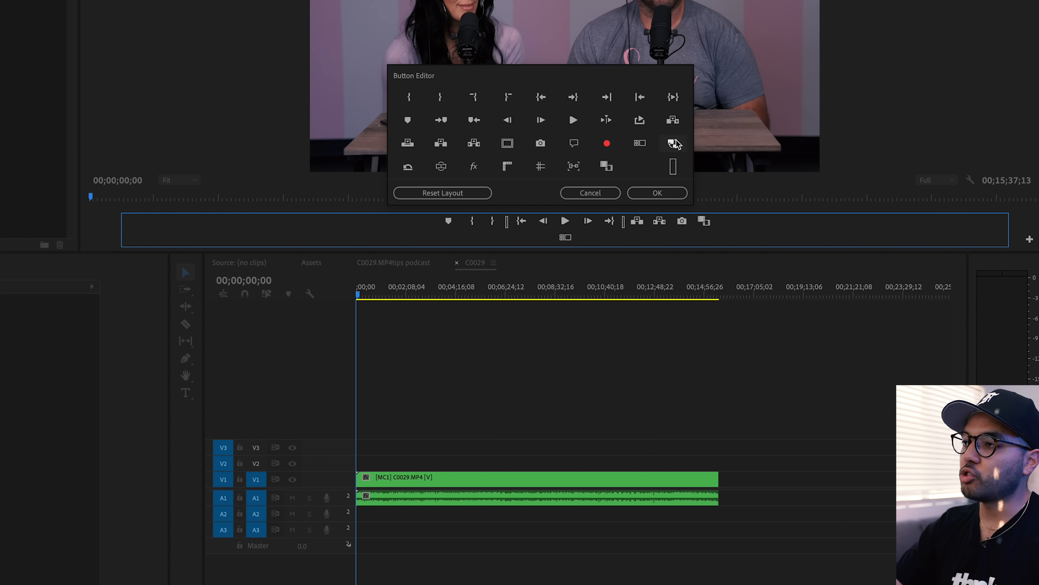
{"action": "mouse_move", "coordinate": [672, 143]}
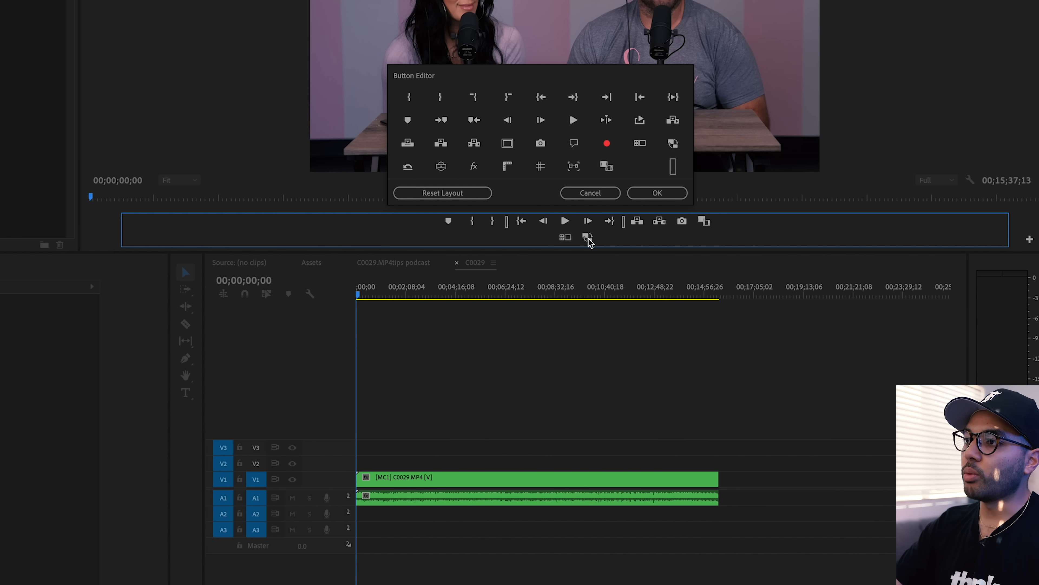
{"action": "left_click", "coordinate": [656, 193]}
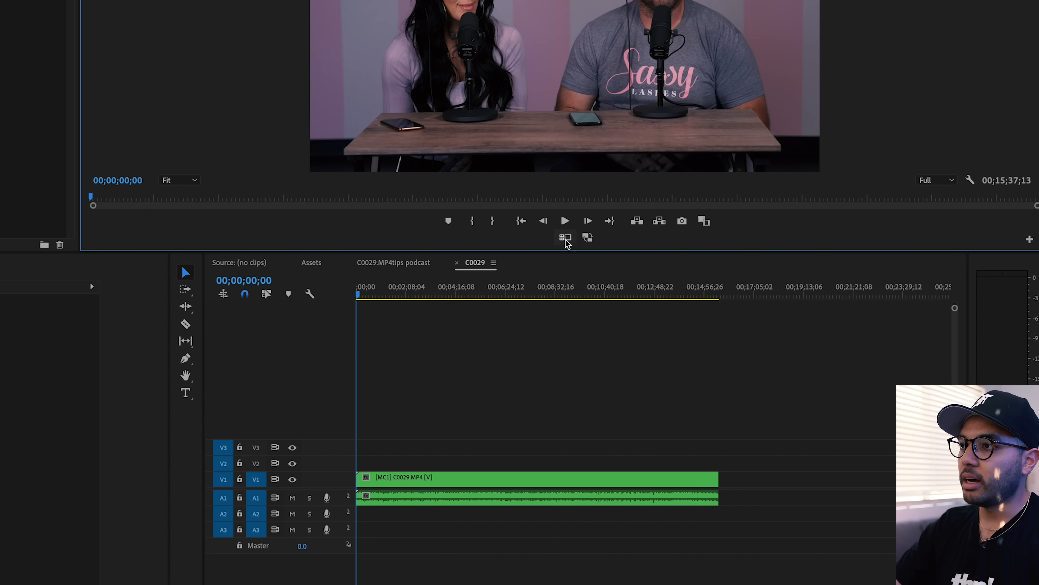
{"action": "mouse_move", "coordinate": [587, 239]}
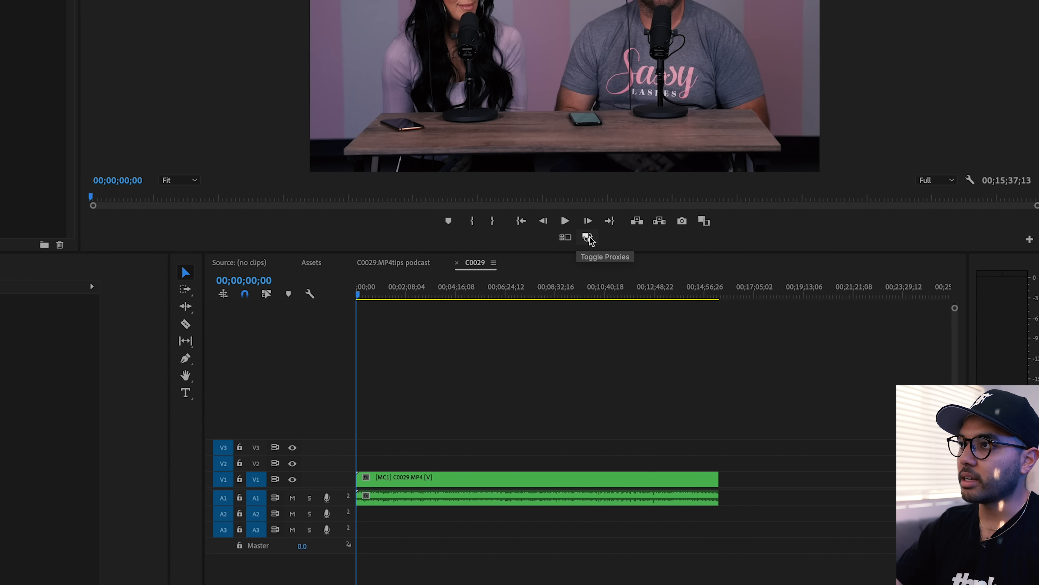
Enable proxies and the Multi-Camera view, re-targeting V1 so all three angles show.
{"action": "left_click", "coordinate": [586, 237]}
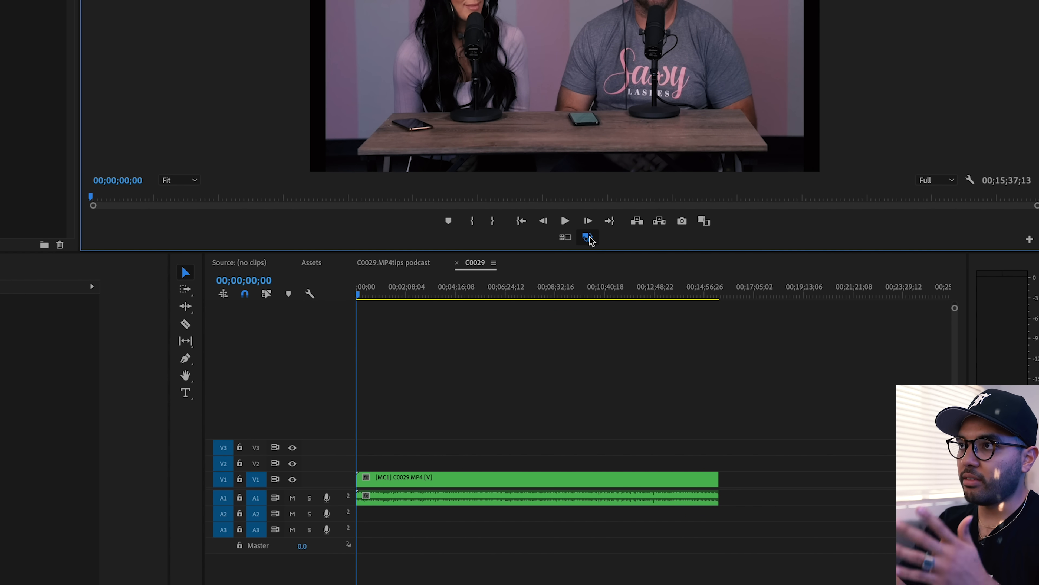
{"action": "left_click", "coordinate": [586, 237]}
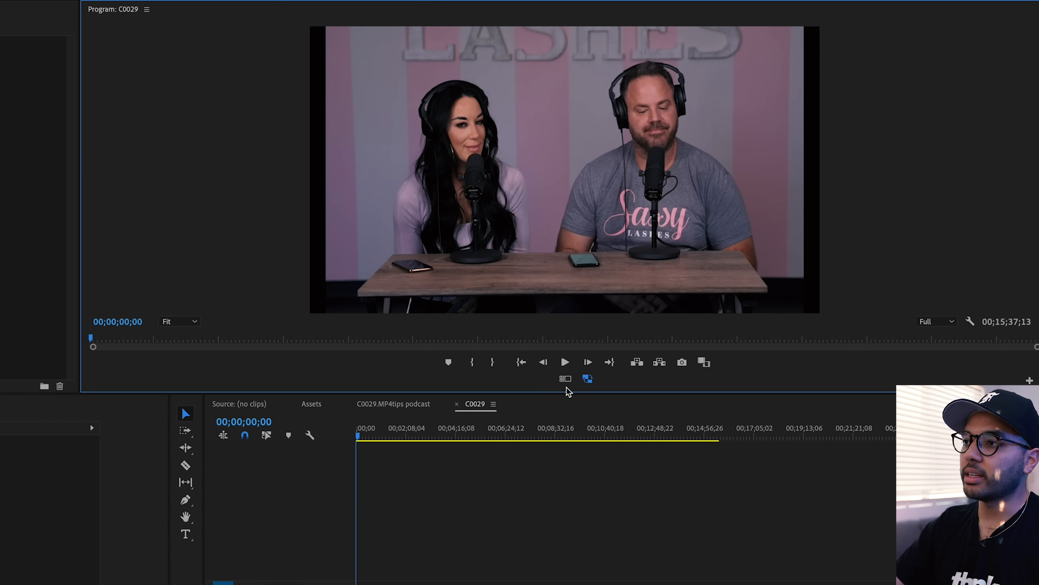
{"action": "mouse_move", "coordinate": [565, 378]}
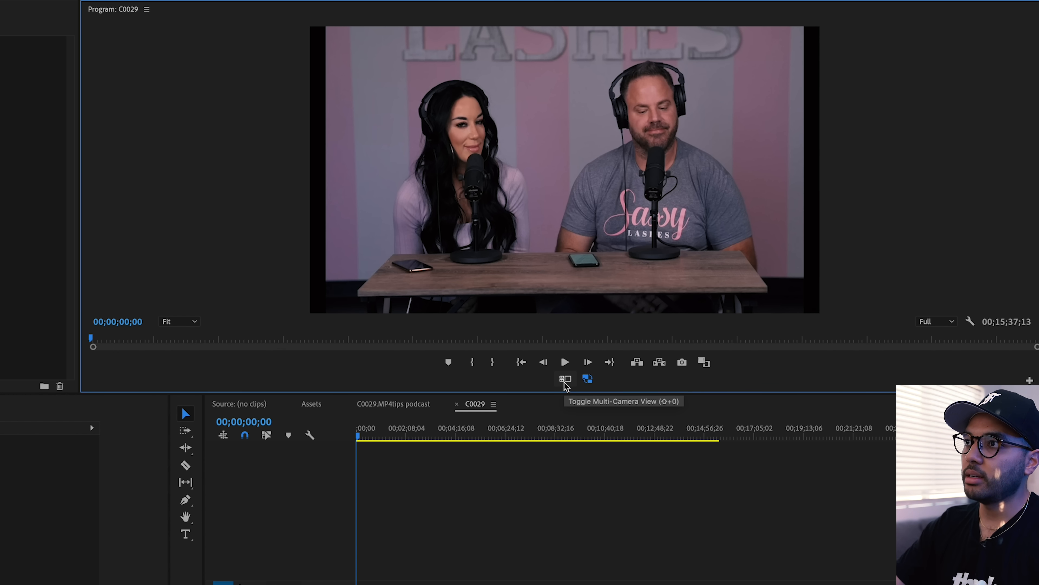
{"action": "left_click", "coordinate": [565, 378]}
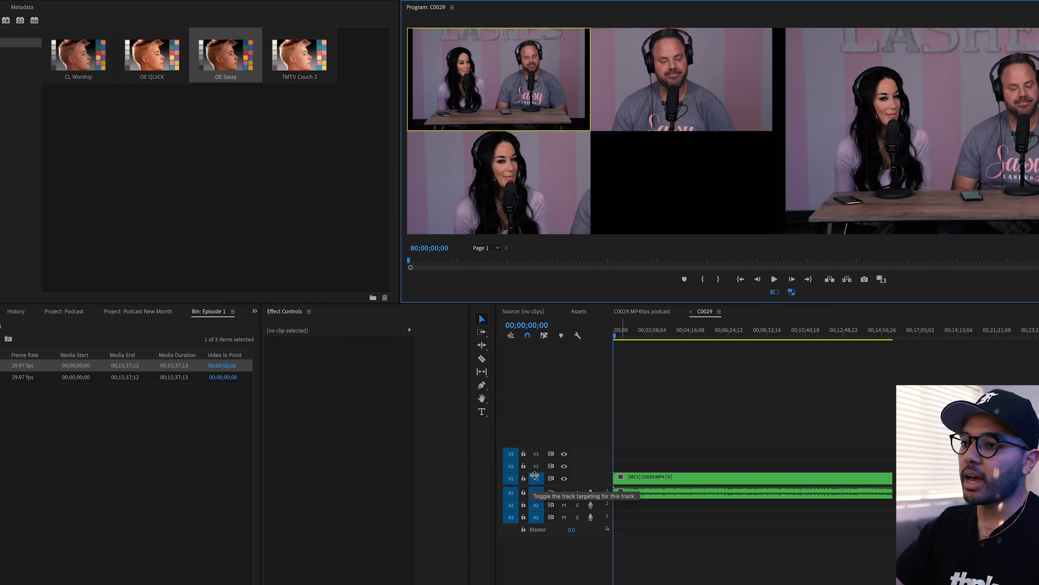
{"action": "left_click", "coordinate": [536, 478]}
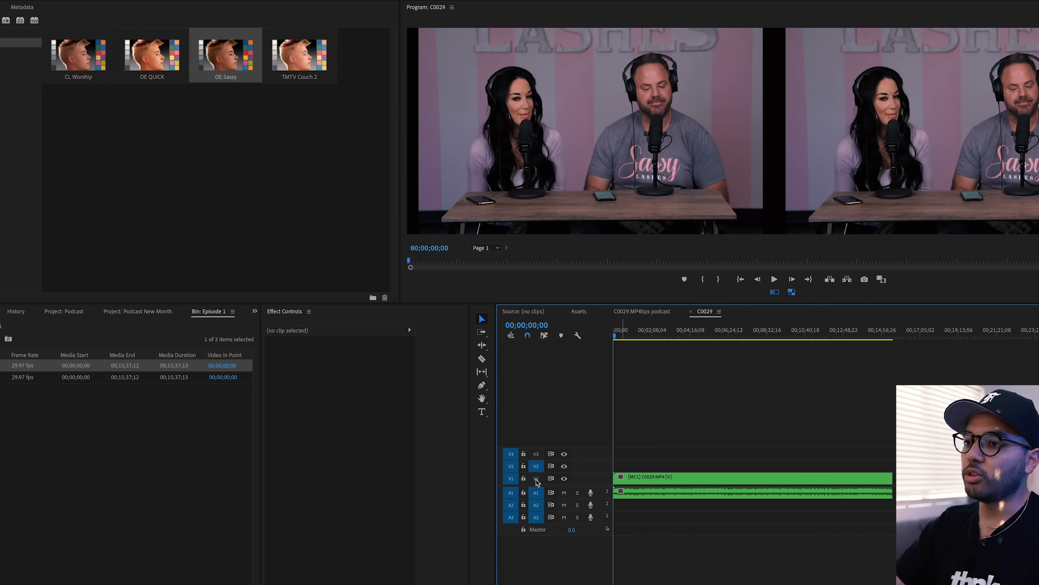
{"action": "mouse_move", "coordinate": [536, 478]}
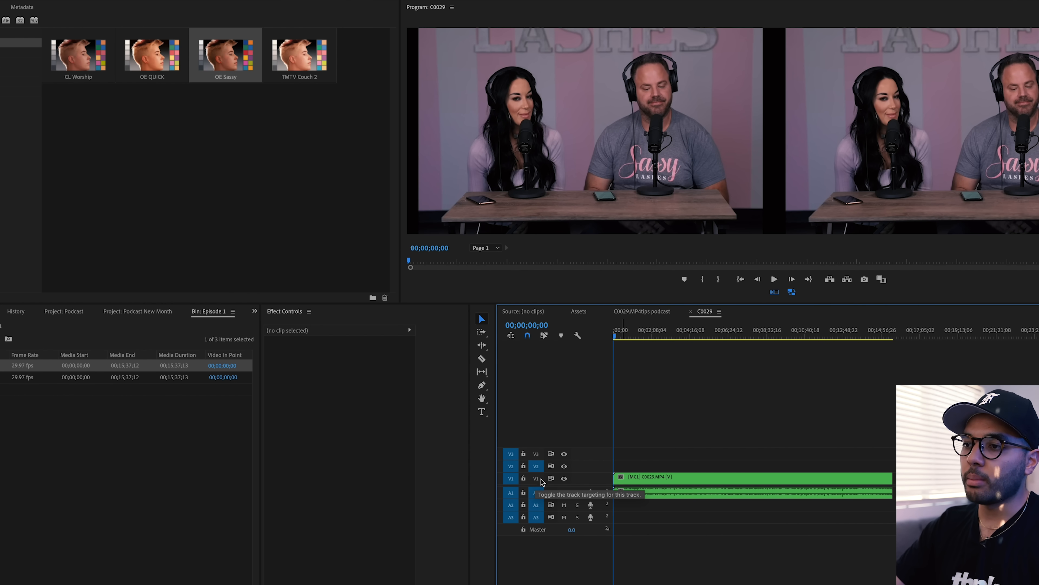
{"action": "left_click", "coordinate": [510, 478]}
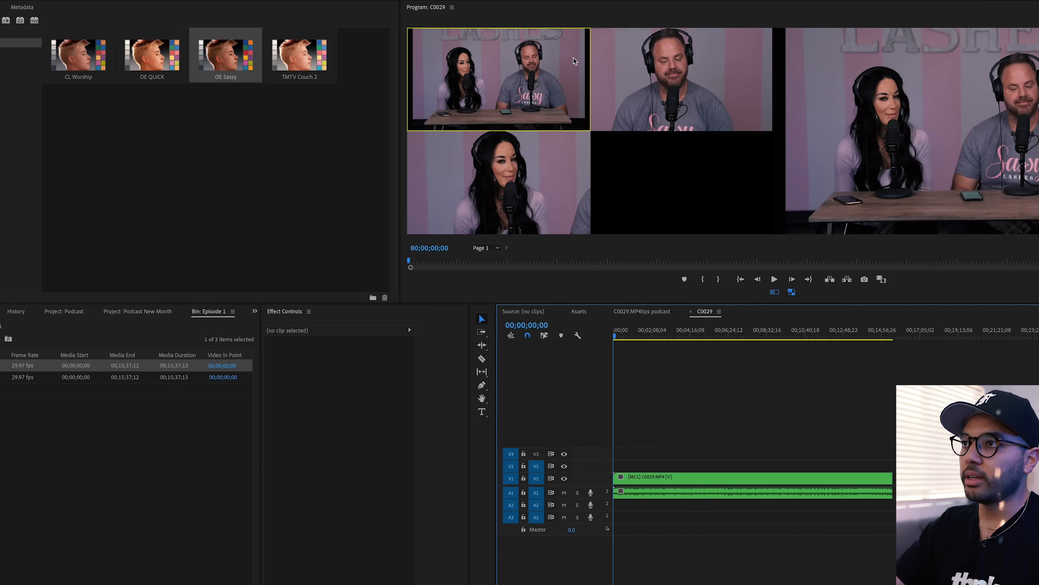
{"action": "mouse_move", "coordinate": [951, 131]}
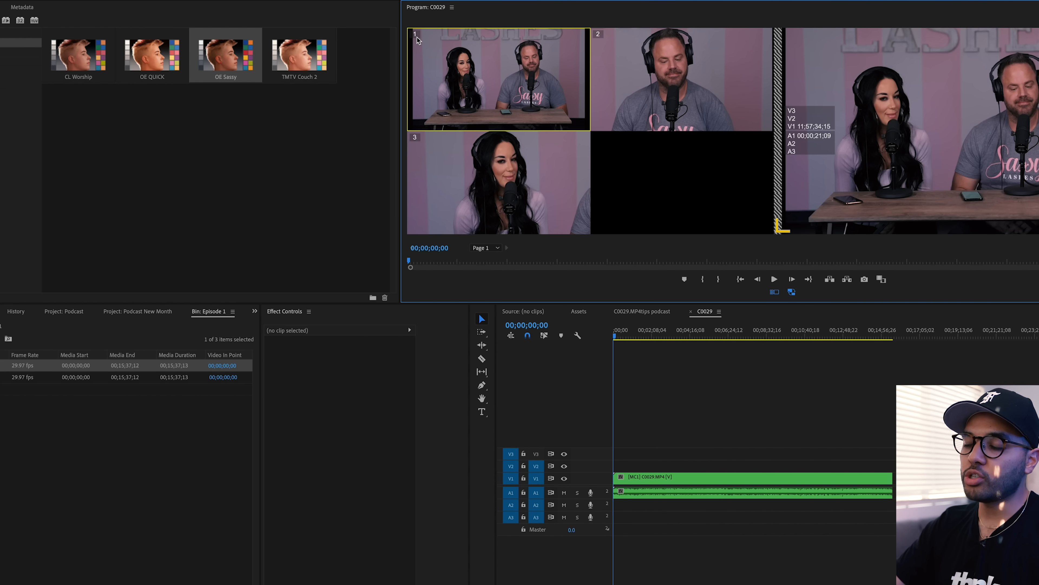
{"action": "mouse_move", "coordinate": [478, 158]}
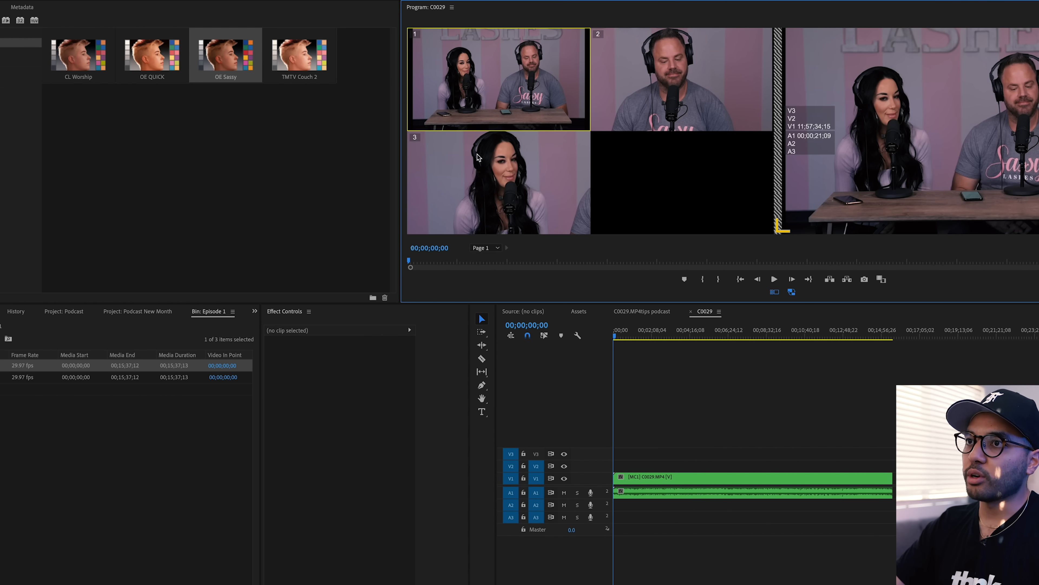
{"action": "mouse_move", "coordinate": [590, 38]}
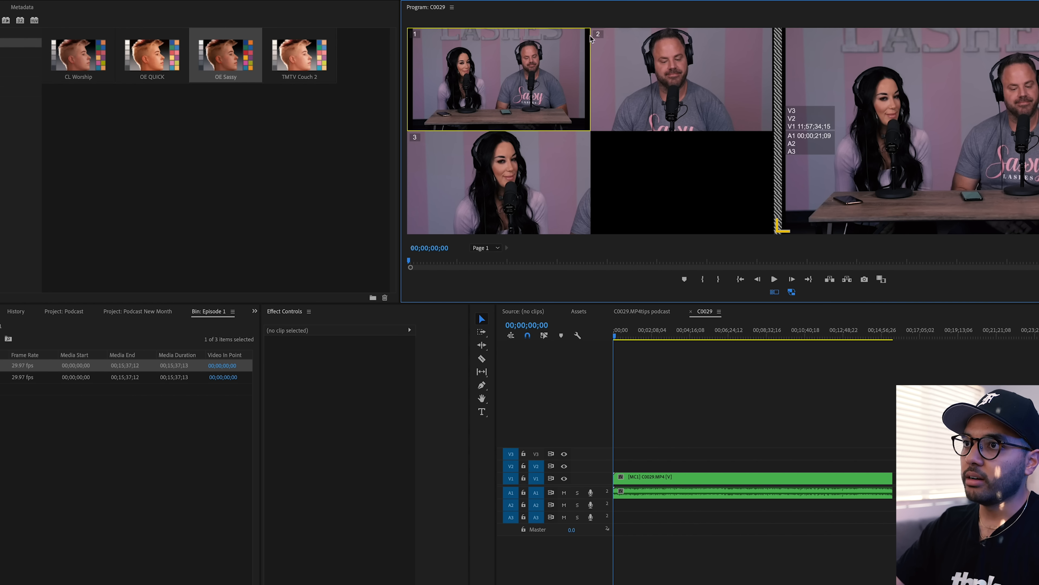
{"action": "mouse_move", "coordinate": [502, 184]}
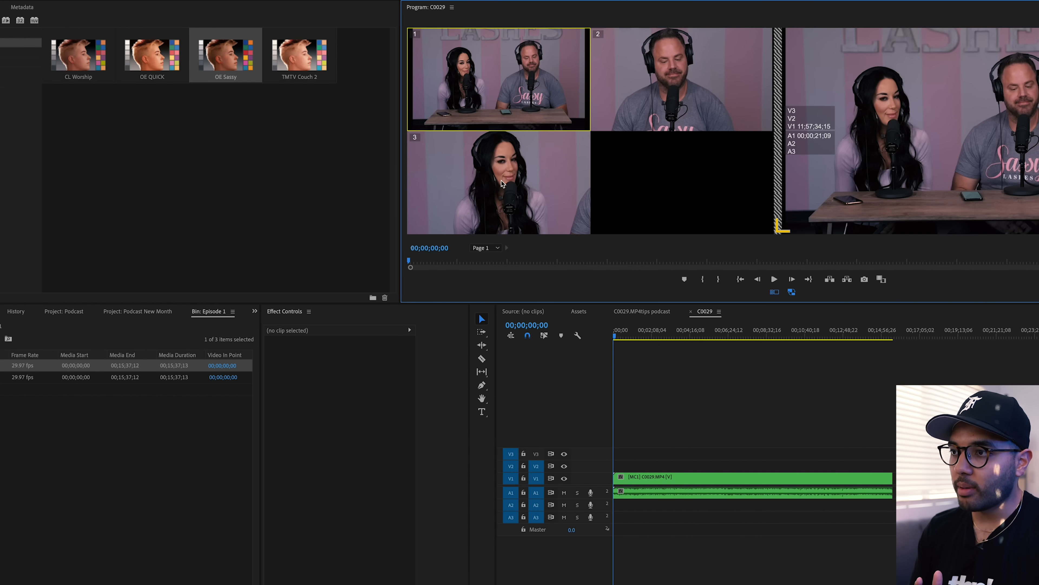
Start playback of the multicam sequence to switch camera angles live.
{"action": "left_click", "coordinate": [774, 278]}
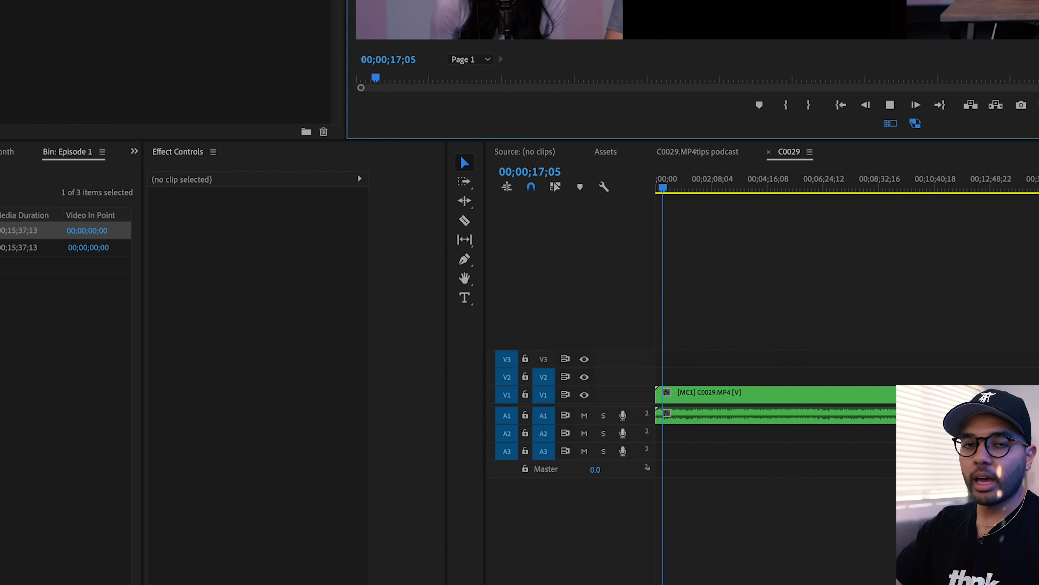
Stop playback to commit the cuts, enable Multi-Camera view and scrub through the episode.
{"action": "left_click", "coordinate": [890, 104]}
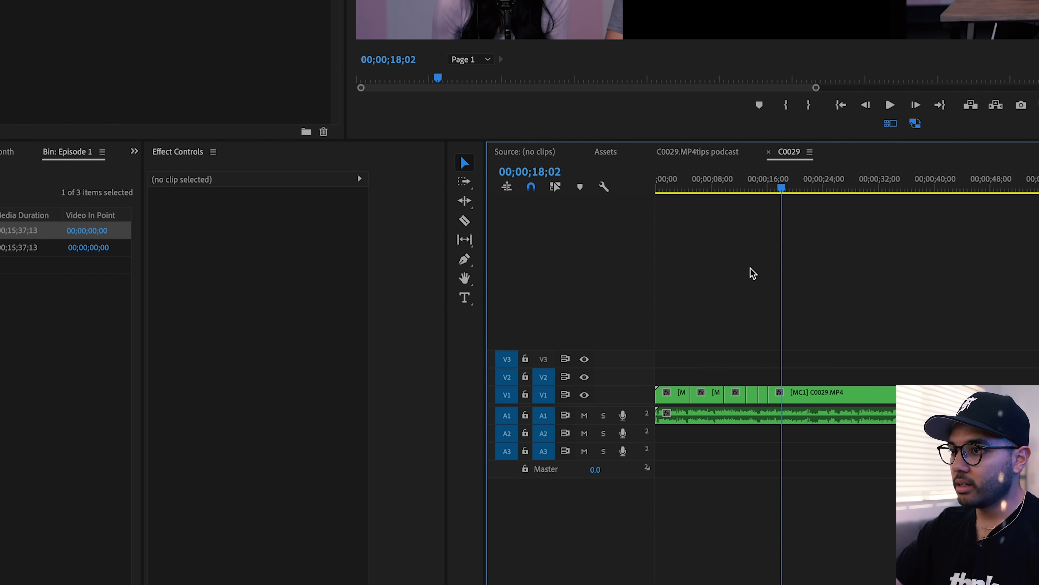
{"action": "left_click", "coordinate": [695, 188]}
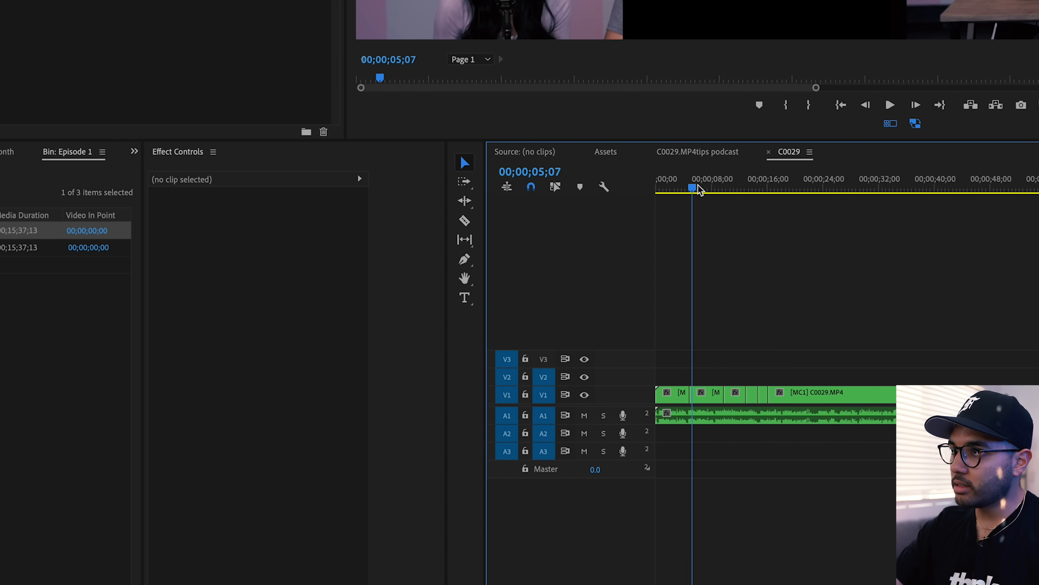
{"action": "left_click", "coordinate": [758, 188]}
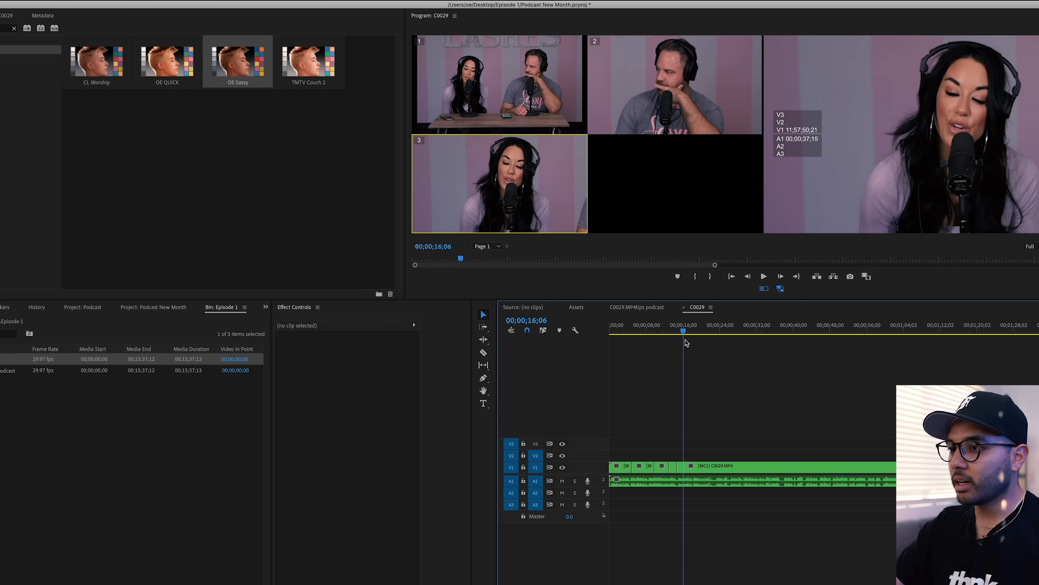
{"action": "mouse_move", "coordinate": [694, 340]}
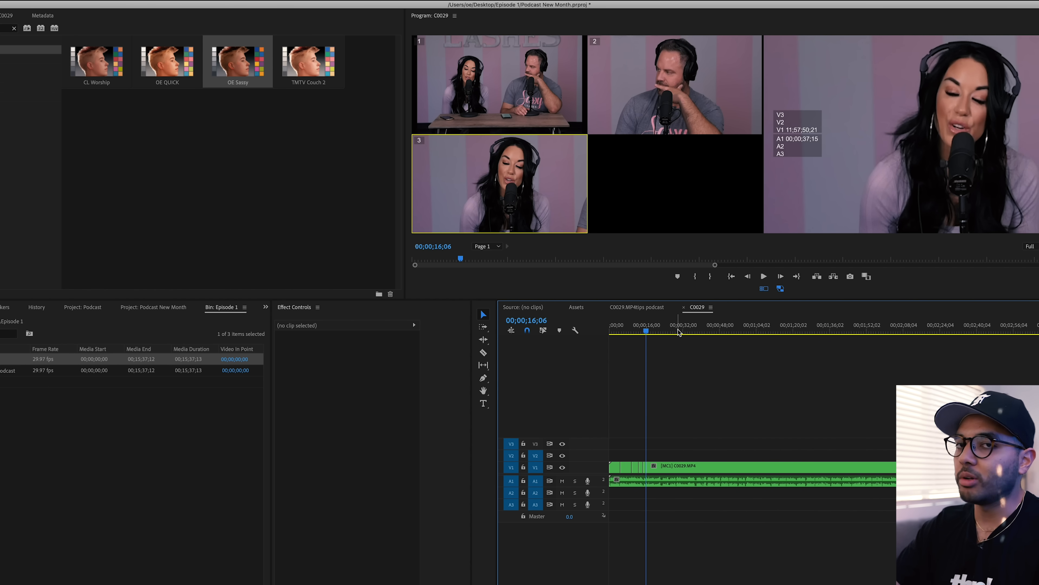
{"action": "left_click", "coordinate": [676, 325]}
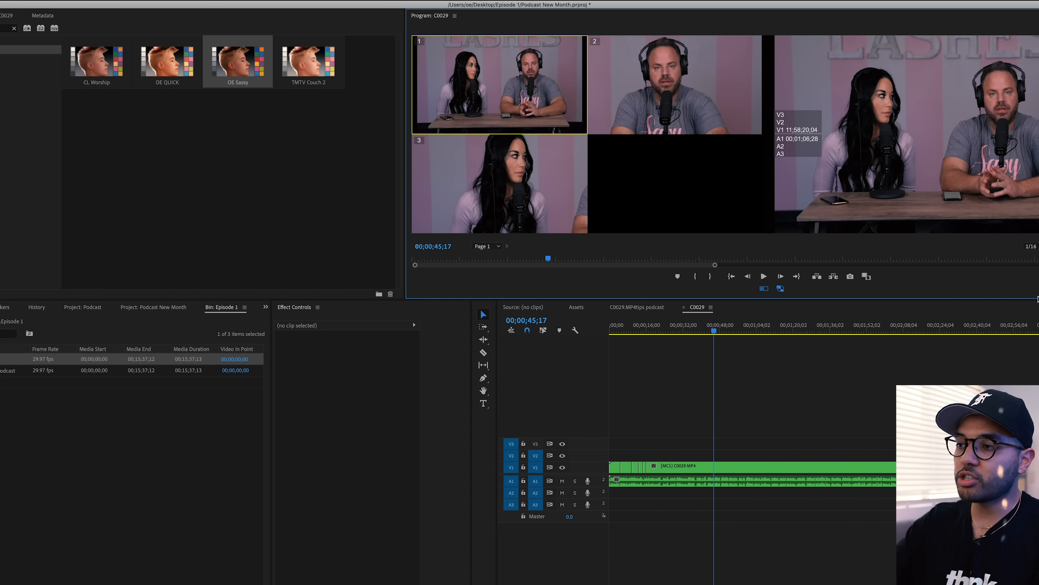
Play from the start and cut between angles, including the wide two-shot, through the episode.
{"action": "left_click", "coordinate": [826, 329]}
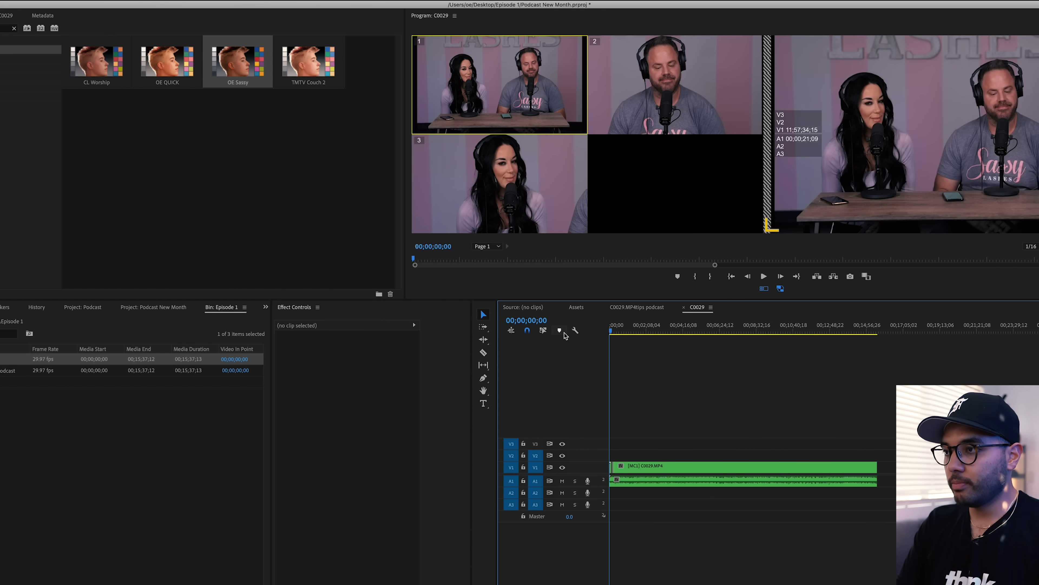
{"action": "left_click", "coordinate": [762, 276]}
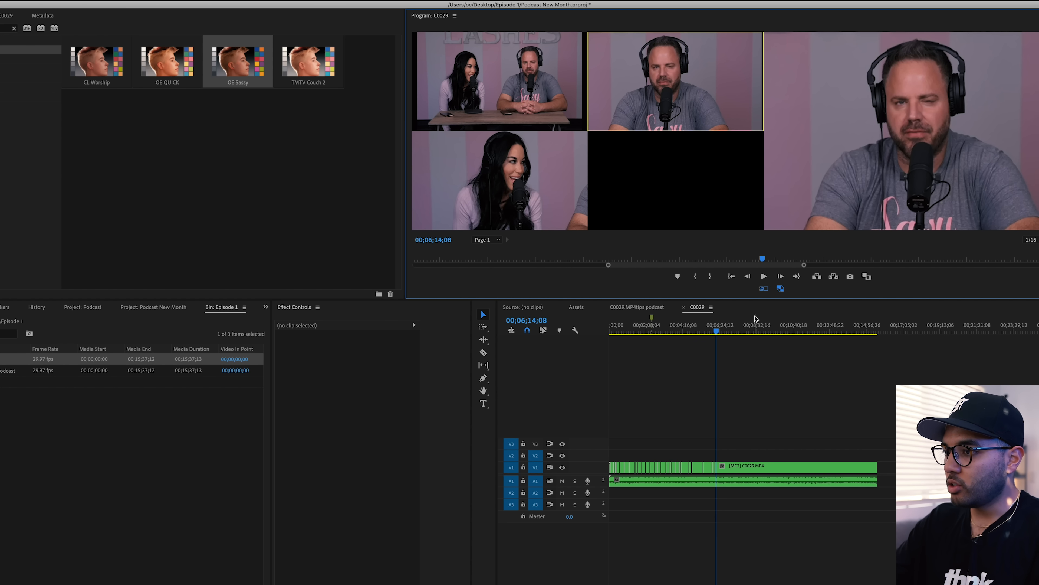
{"action": "left_click", "coordinate": [710, 329]}
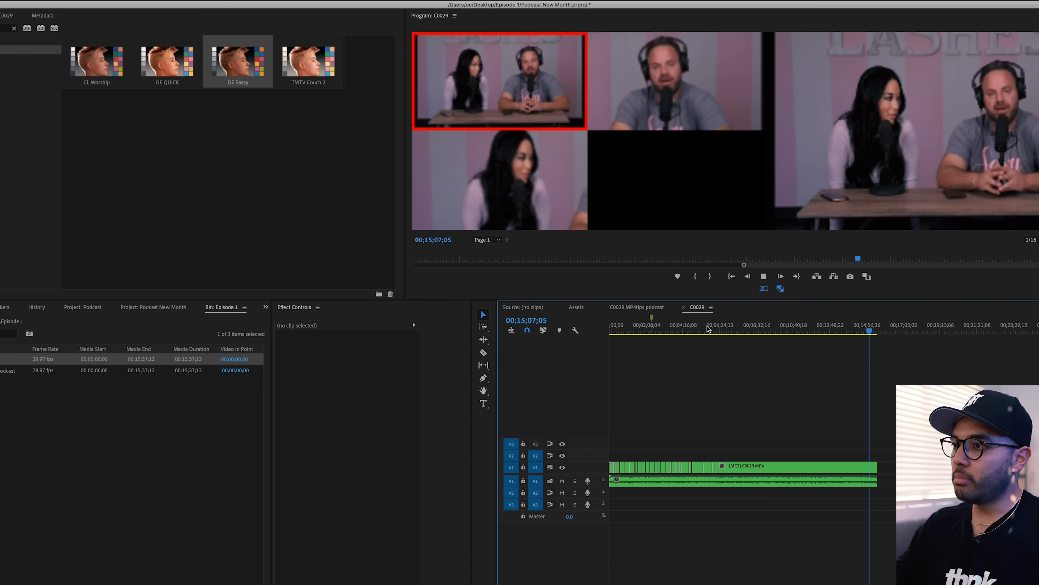
{"action": "left_click", "coordinate": [780, 275]}
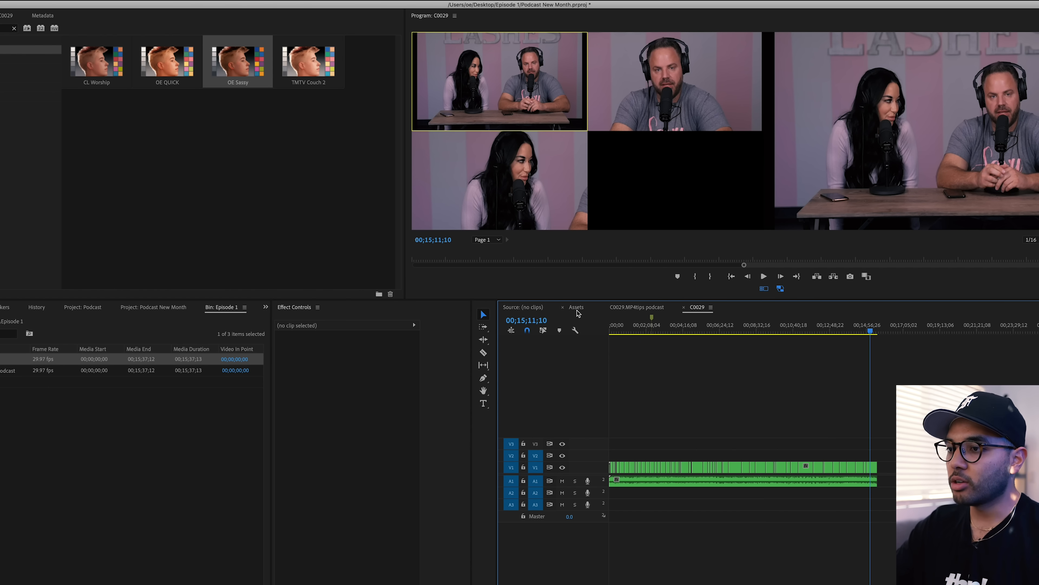
Return to the full program picture and preview the Sassy Lashes intro with titles and music.
{"action": "left_click", "coordinate": [576, 307]}
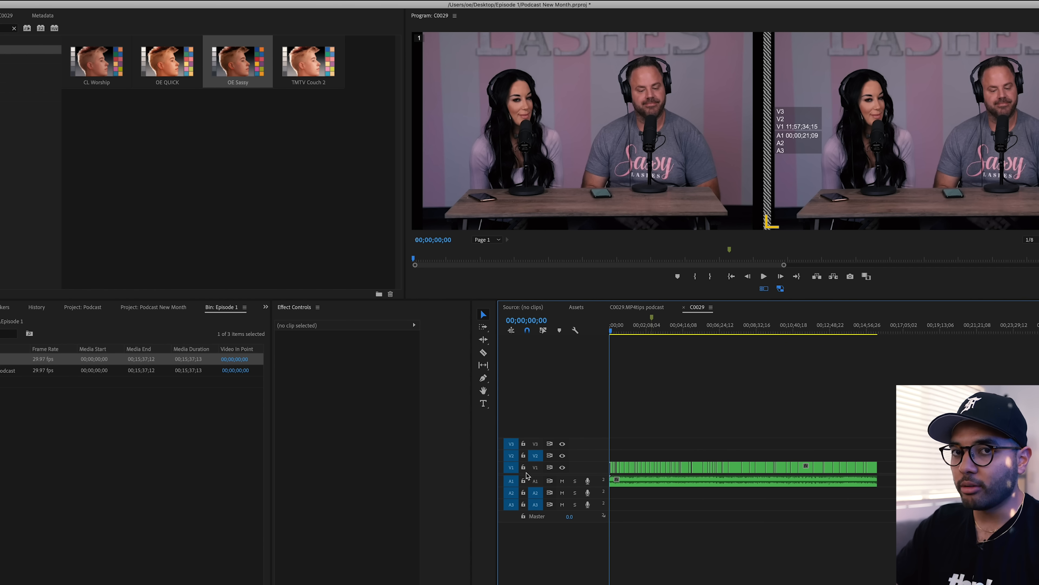
{"action": "mouse_move", "coordinate": [521, 503]}
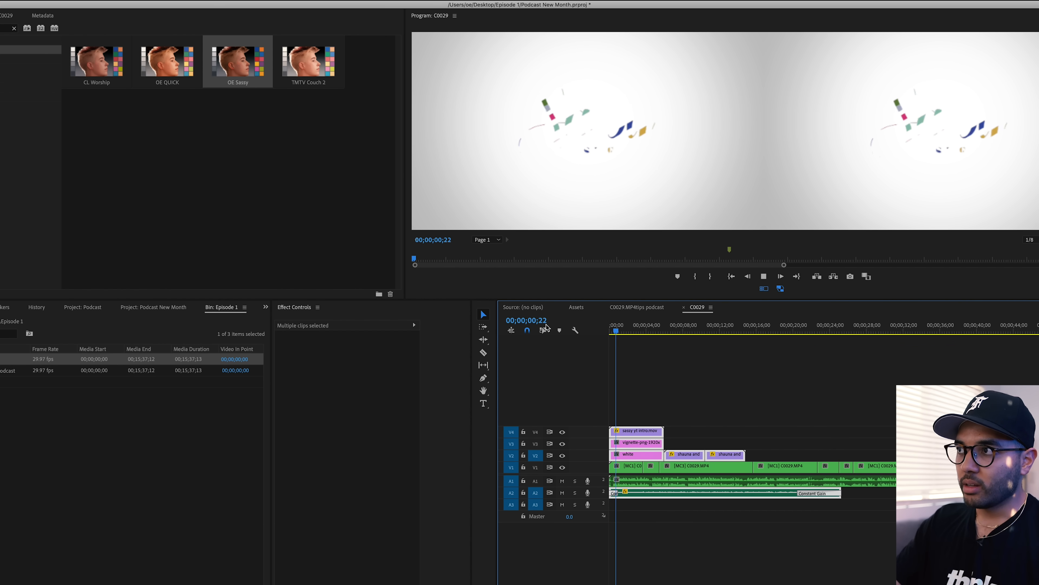
{"action": "left_click", "coordinate": [635, 330]}
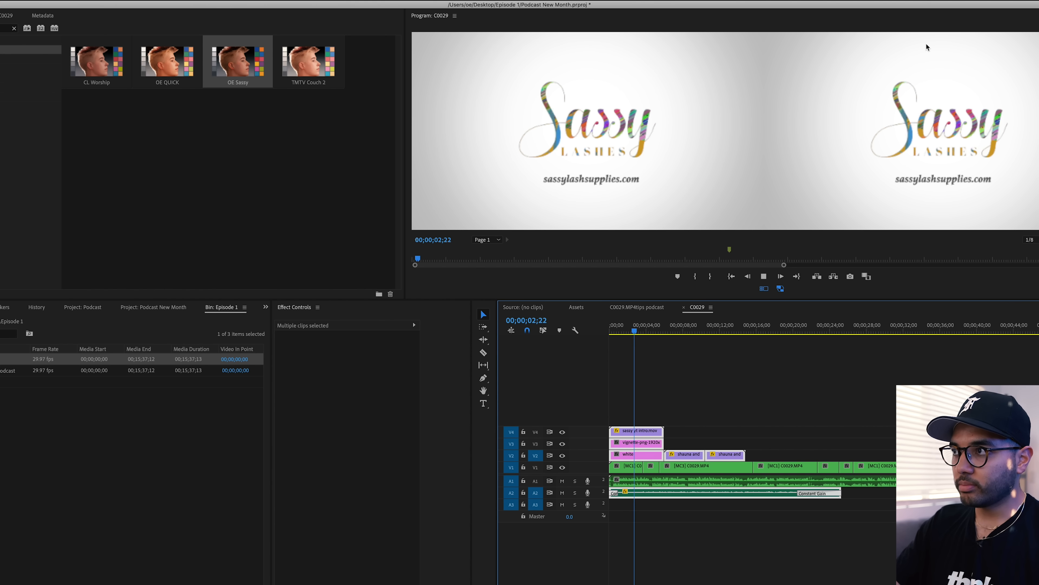
{"action": "left_click", "coordinate": [763, 289]}
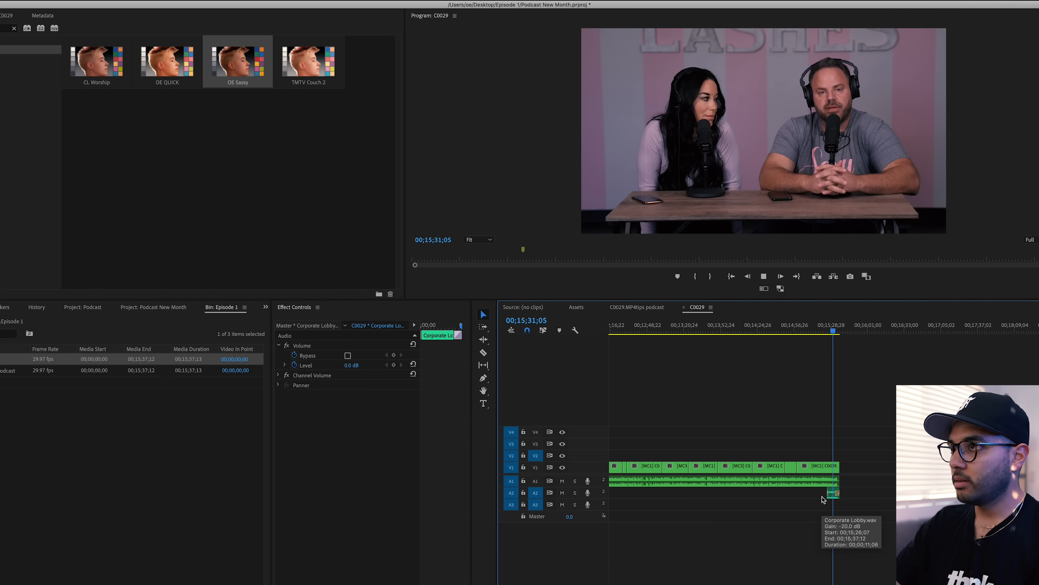
Scroll to the episode's end and mark where the export range should finish.
{"action": "scroll", "scroll_direction": "down", "scroll_amount": 3}
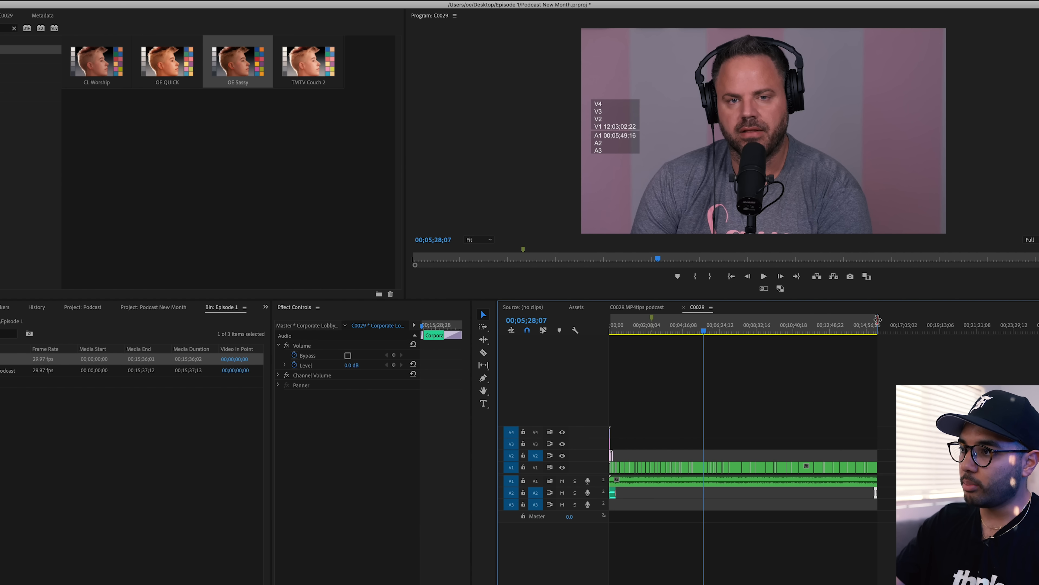
{"action": "left_click", "coordinate": [892, 324]}
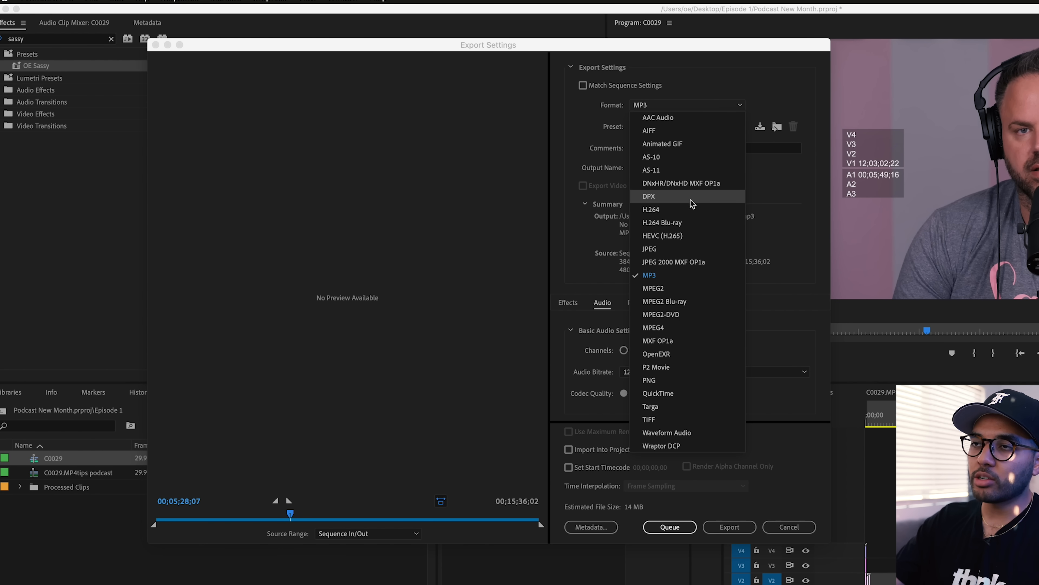
Set the export to H.264 with the YouTube 1080p Full HD preset and choose the output name.
{"action": "left_click", "coordinate": [651, 209]}
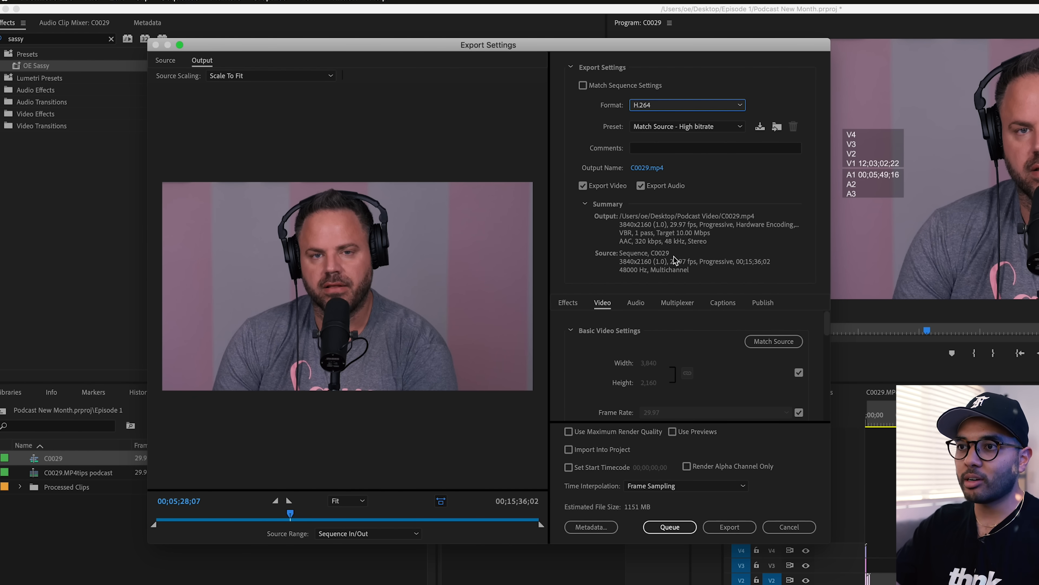
{"action": "mouse_move", "coordinate": [653, 394]}
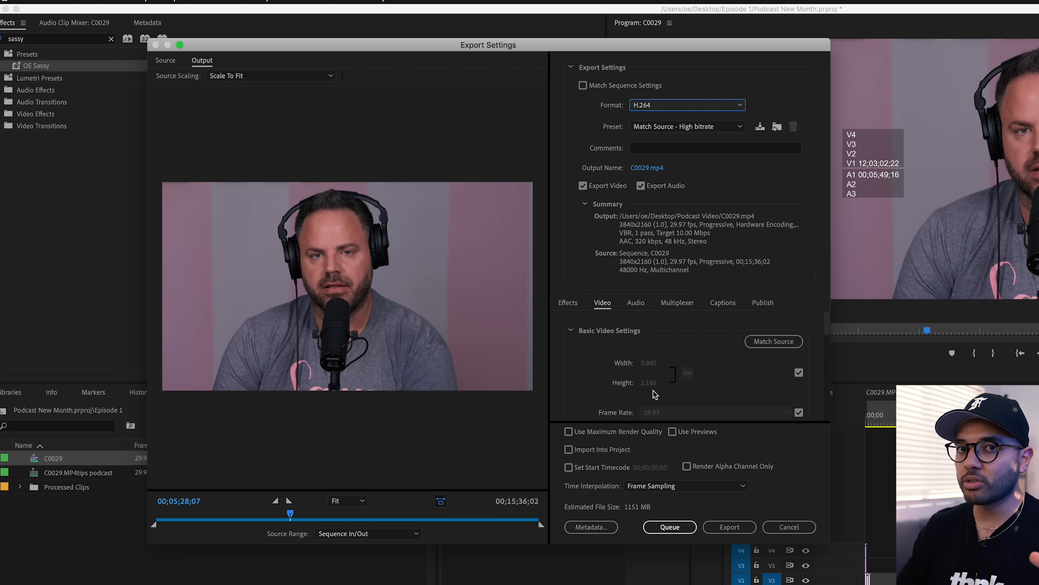
{"action": "mouse_move", "coordinate": [715, 285]}
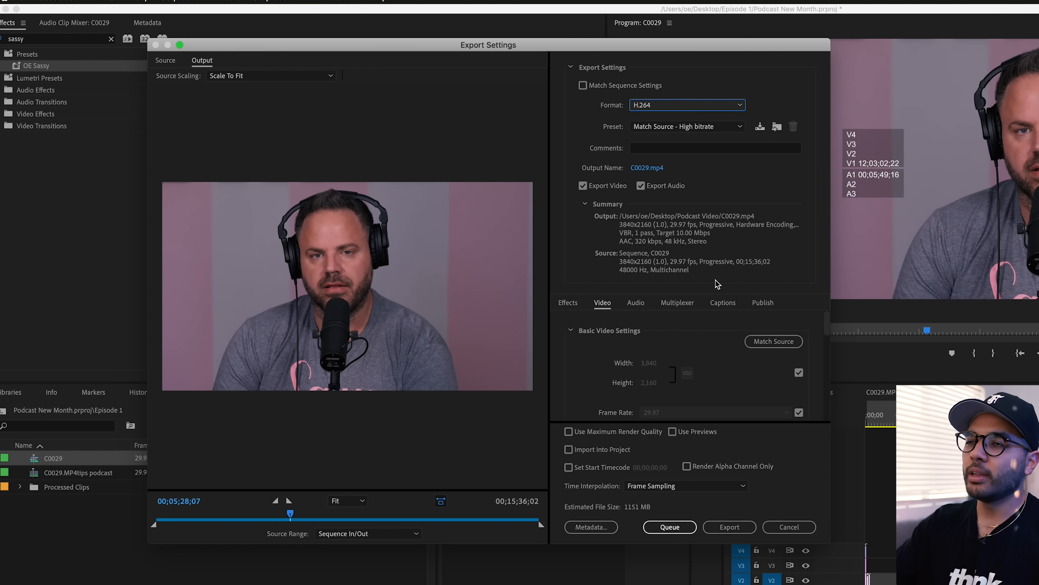
{"action": "mouse_move", "coordinate": [674, 130]}
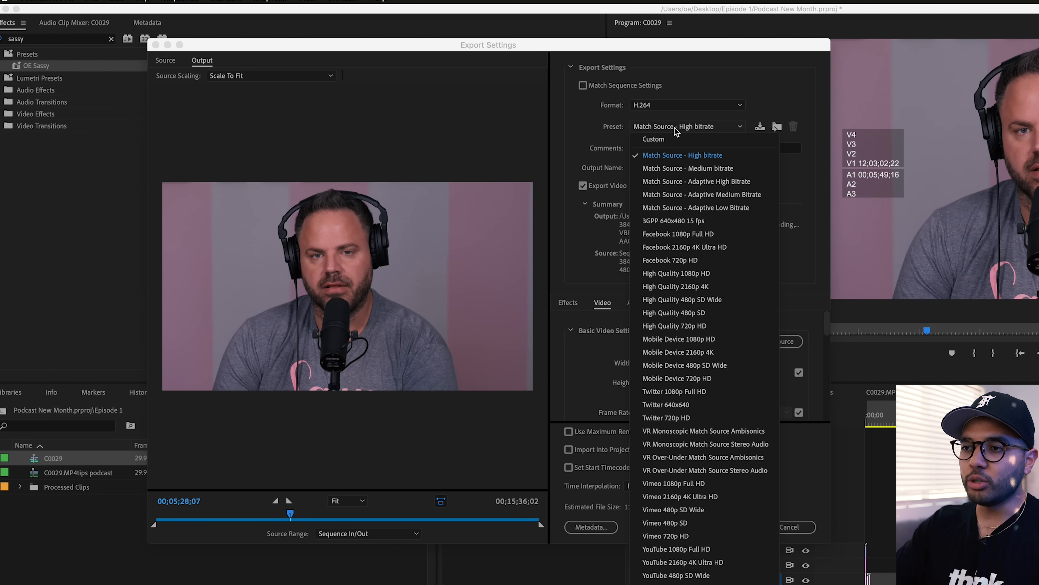
{"action": "mouse_move", "coordinate": [681, 561]}
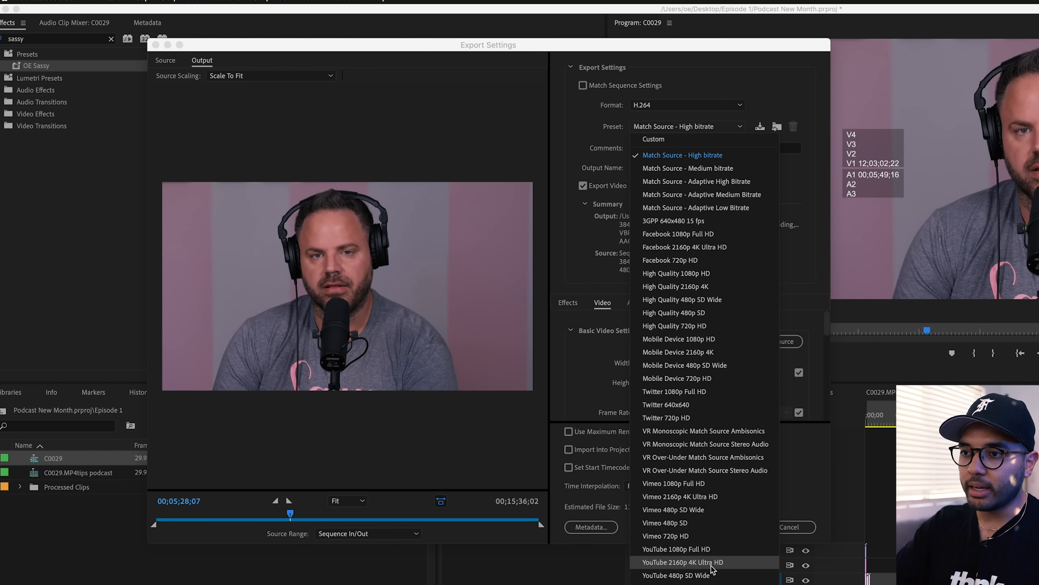
{"action": "mouse_move", "coordinate": [676, 549]}
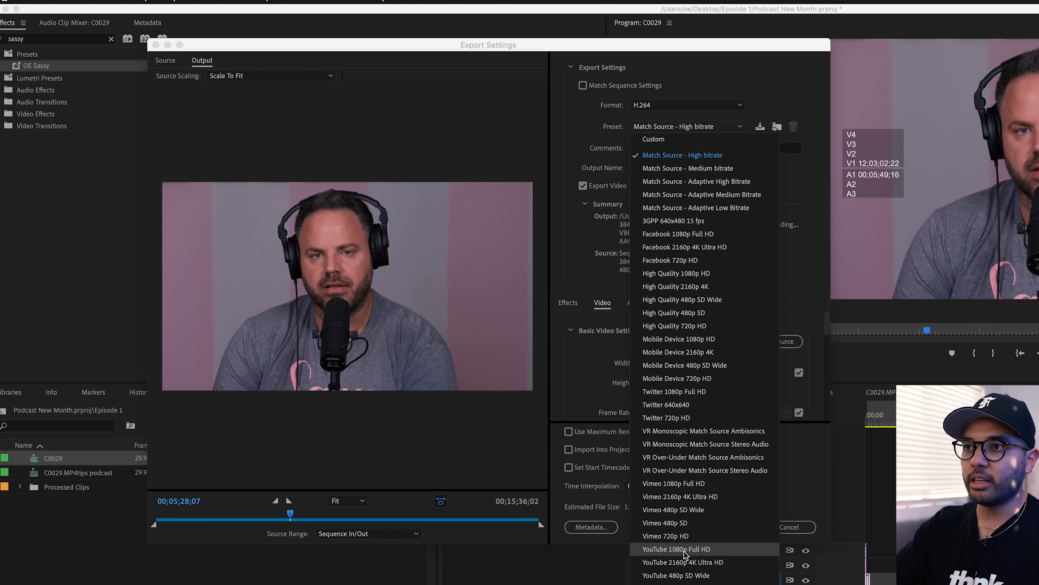
{"action": "left_click", "coordinate": [677, 549]}
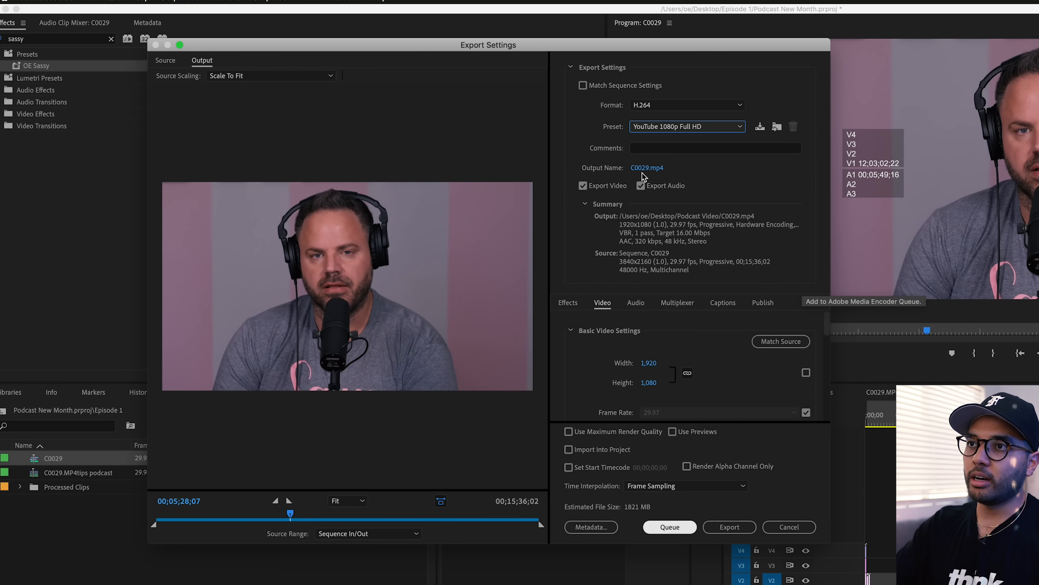
{"action": "left_click", "coordinate": [646, 167]}
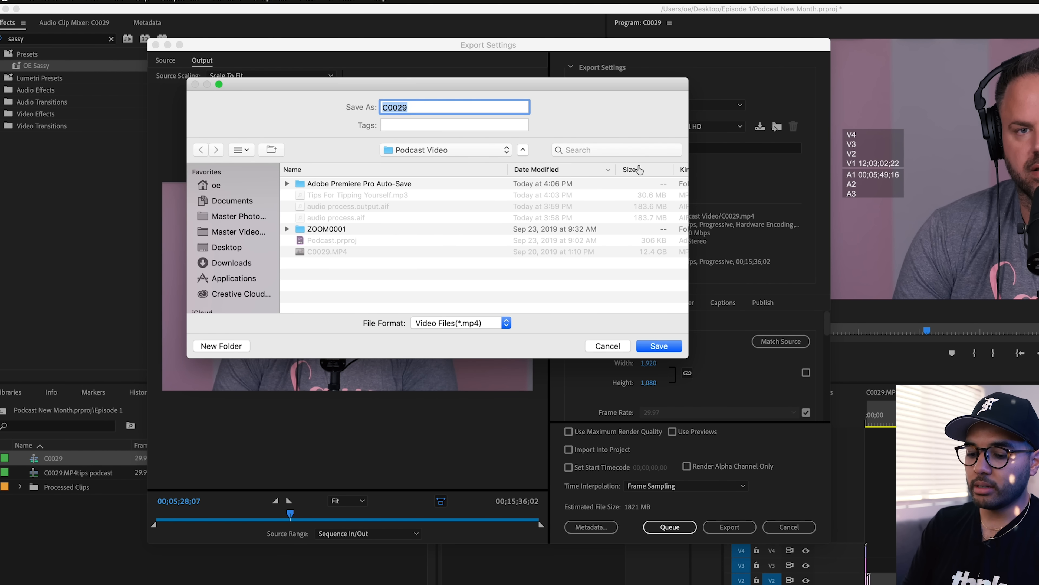
Start renaming the export file to 'Tips for tipp…' in the Podcast Video folder.
{"action": "type", "text": "Tips for"}
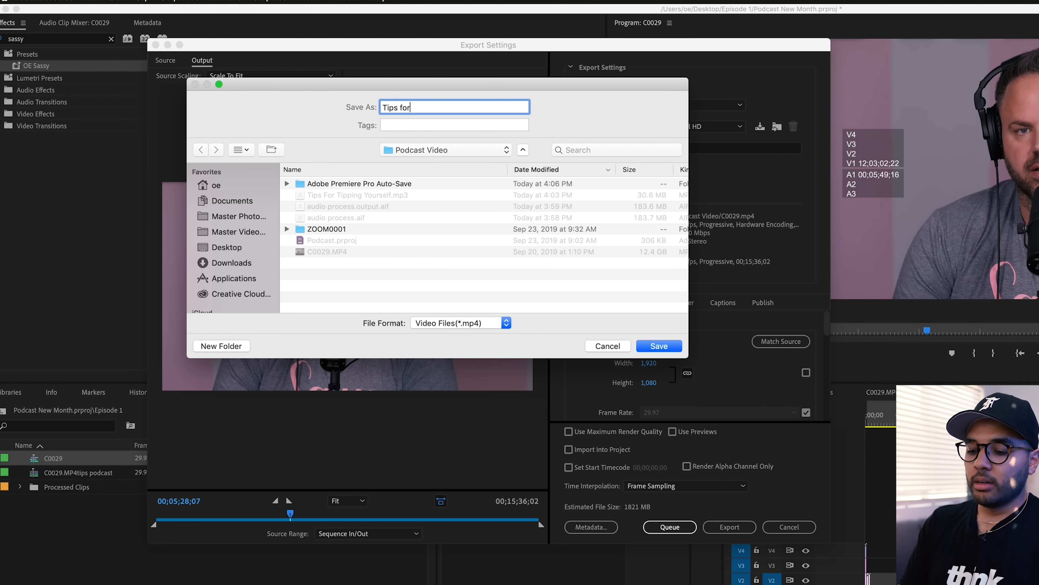
{"action": "type", "text": "tippi"}
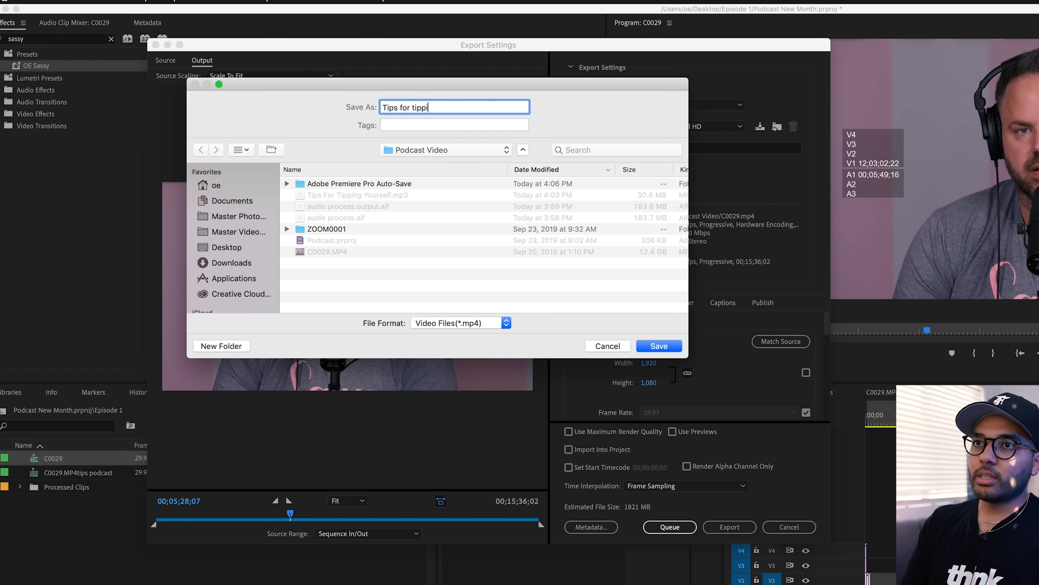